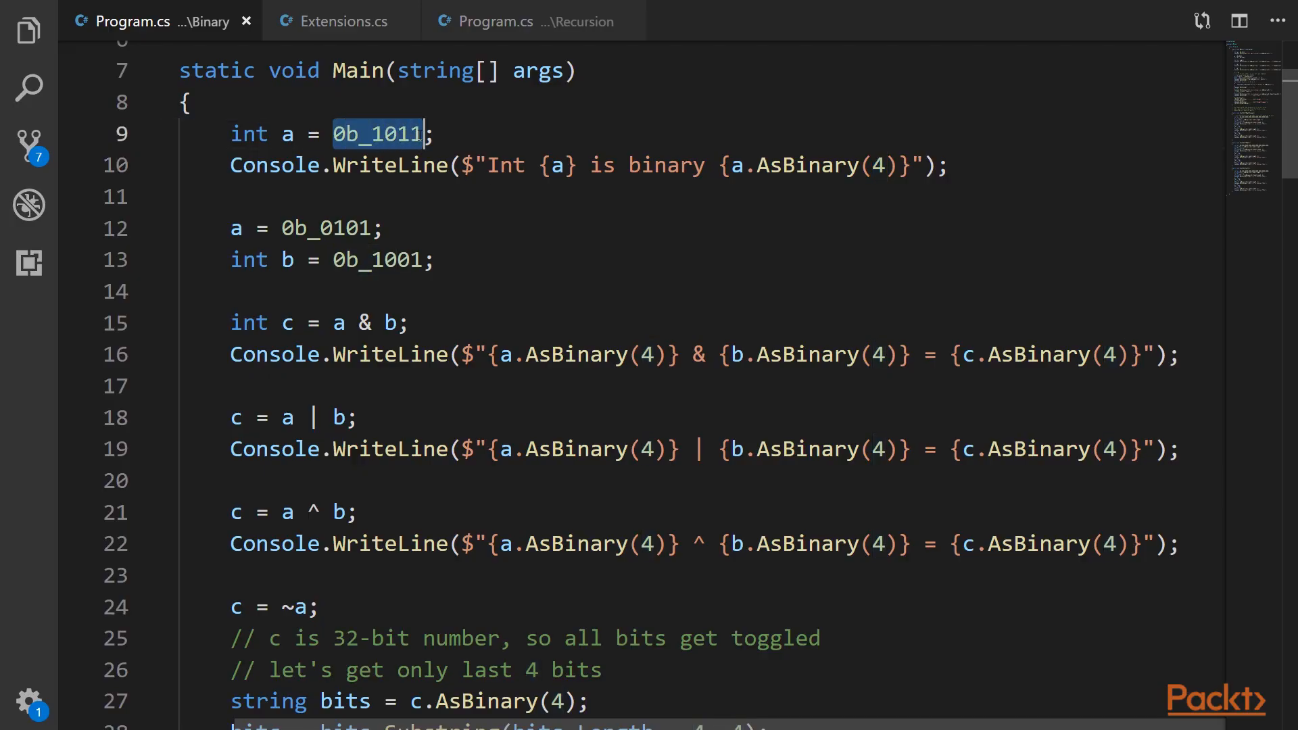
mouse_move(503, 261)
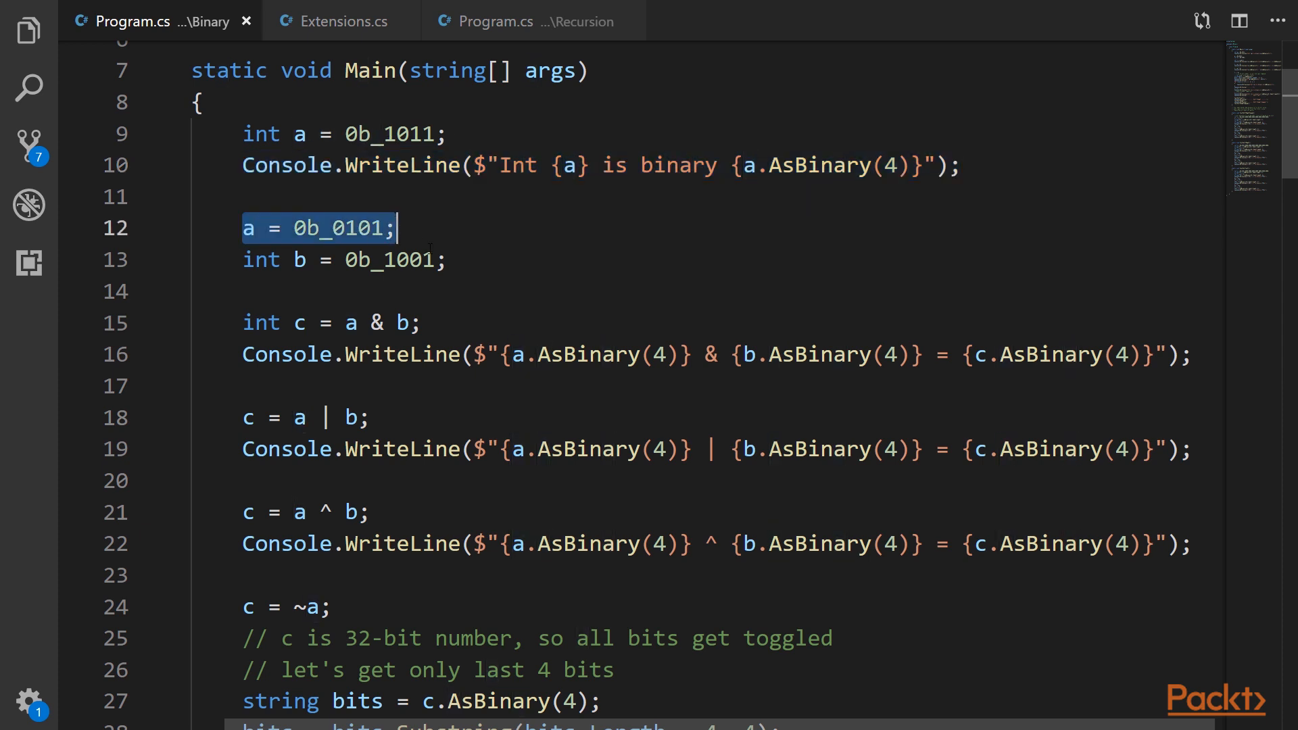
Walk through the XOR and bitwise NOT code and the substring print on lines 28–29.
drag(396, 227, 448, 260)
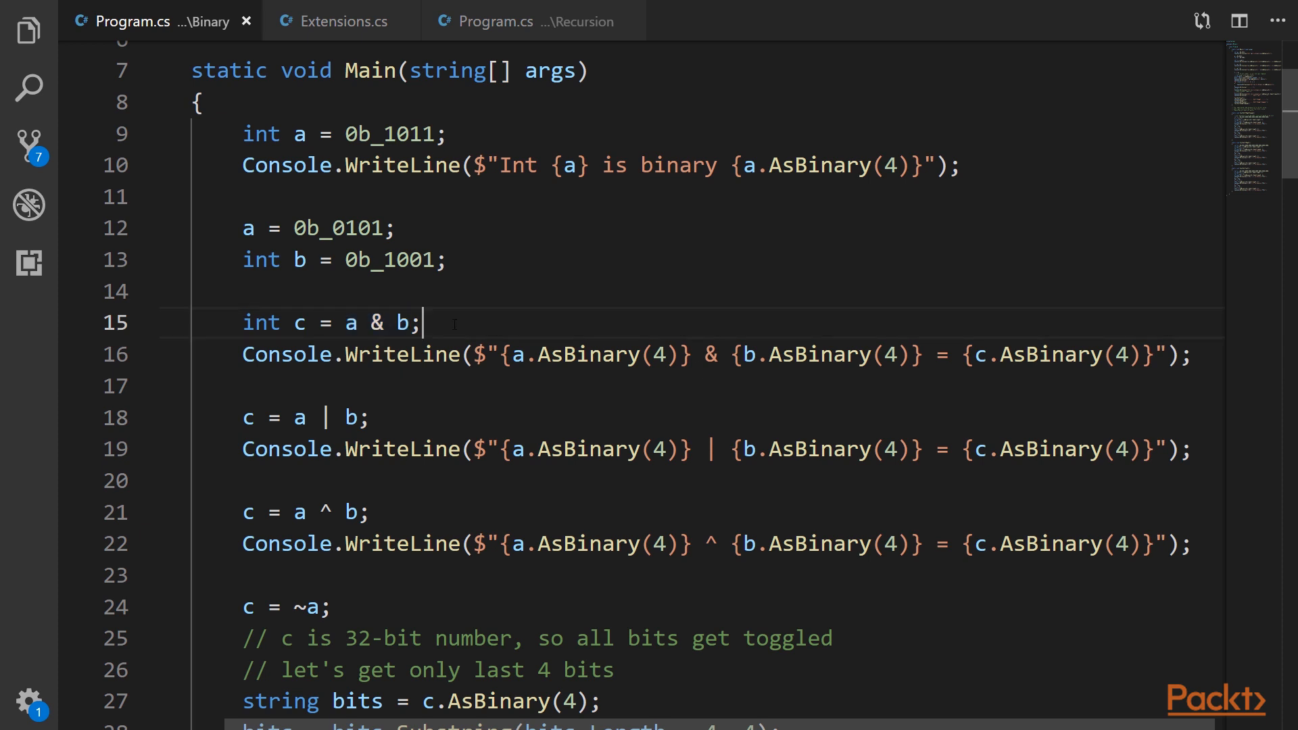
click(326, 417)
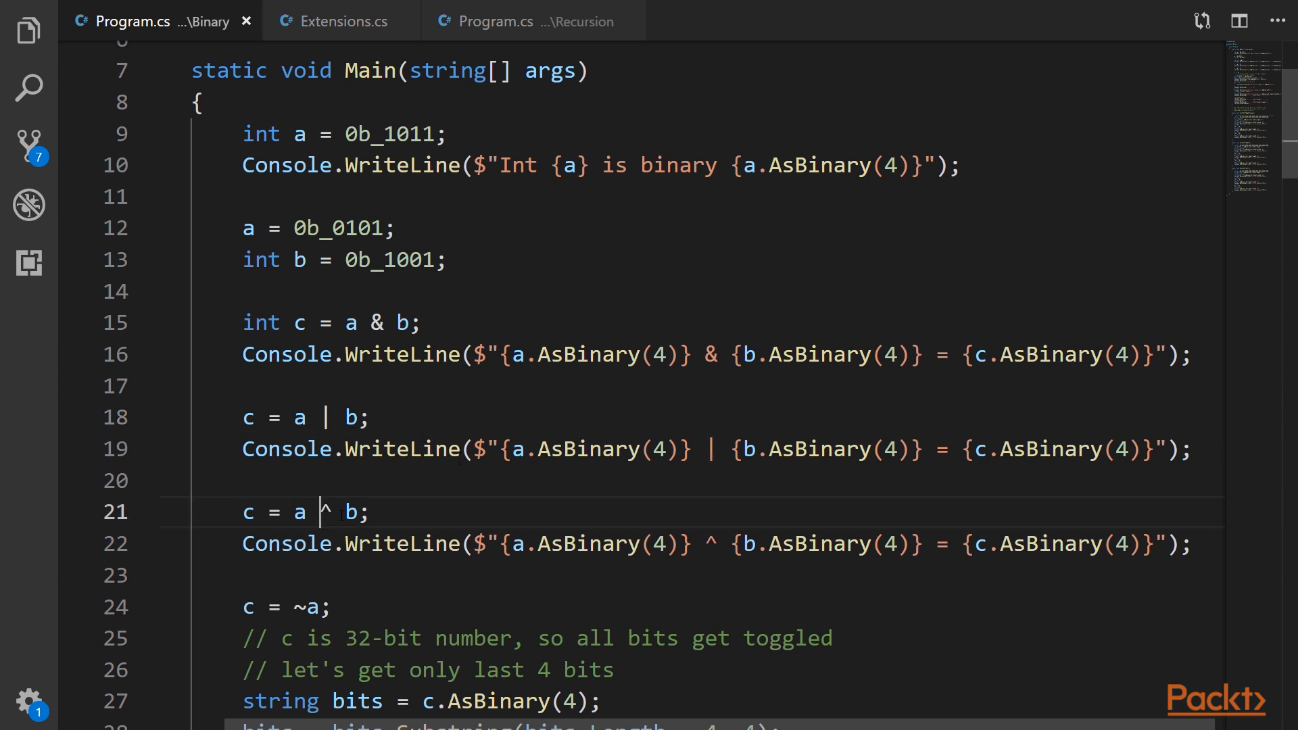
double_click(323, 511)
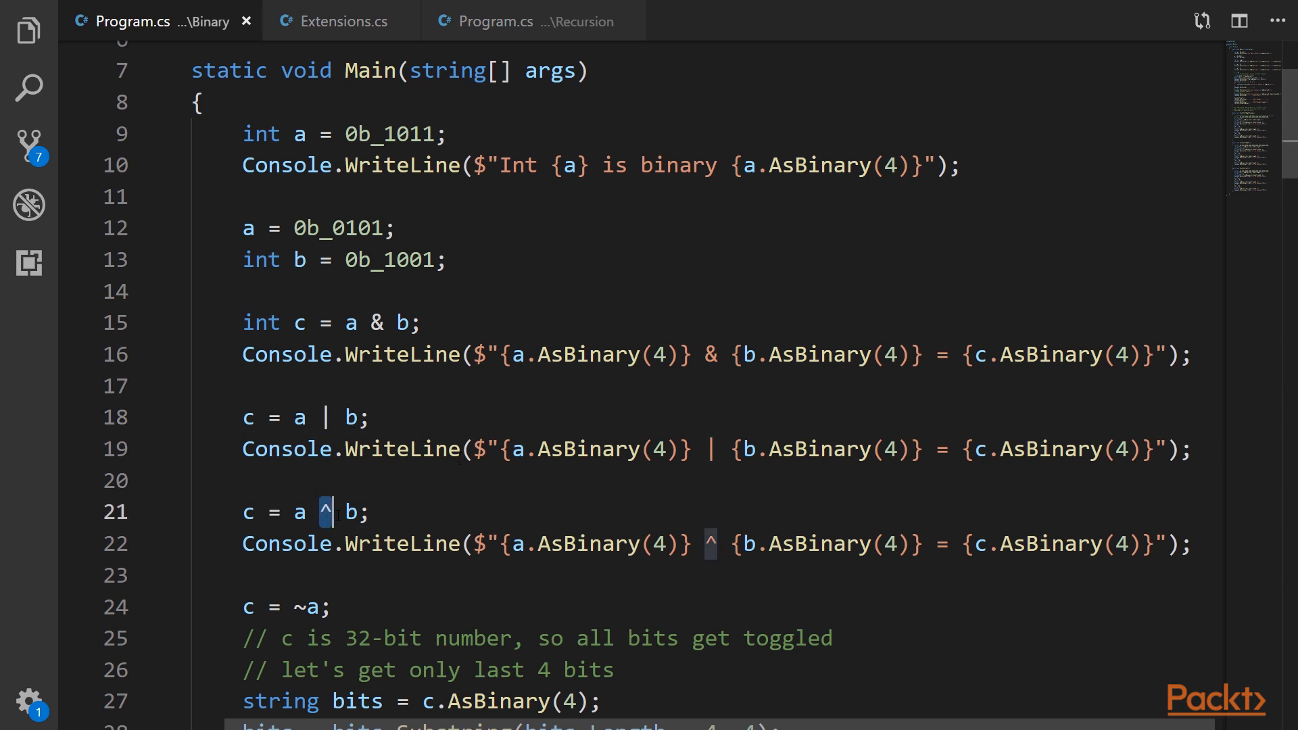
click(296, 607)
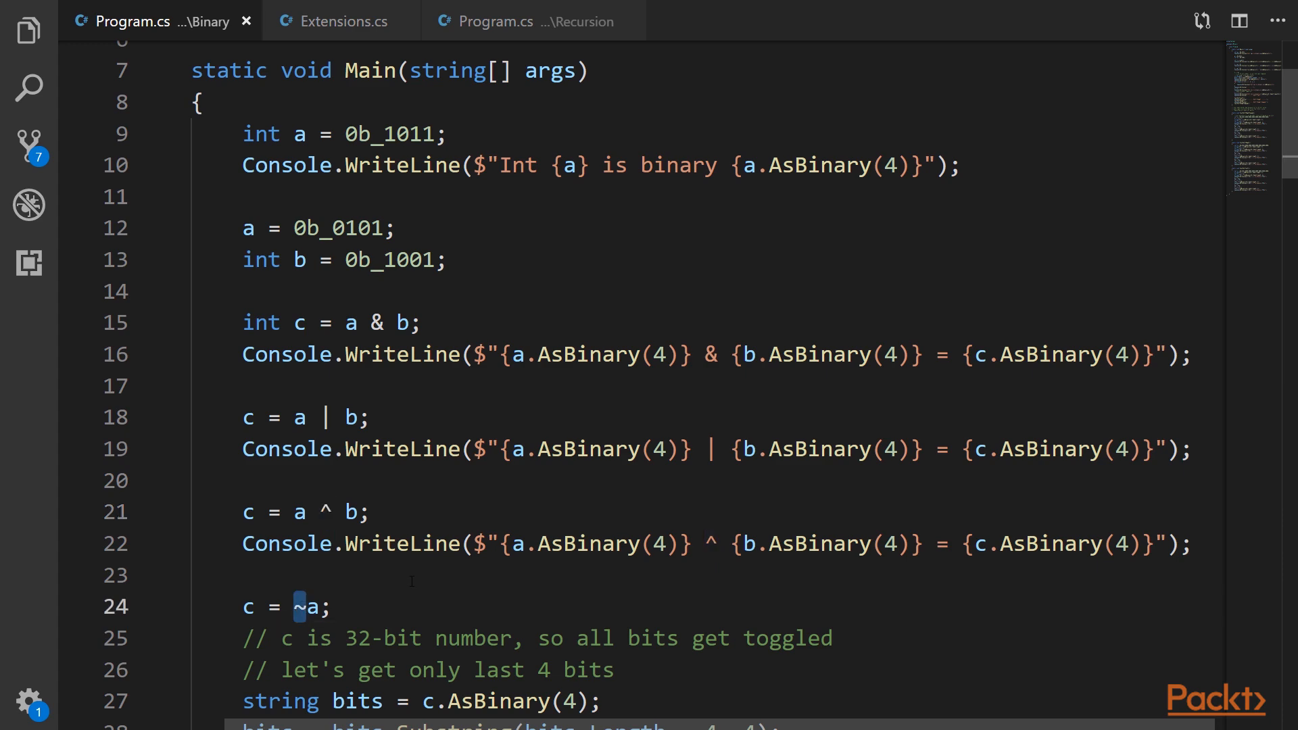
scroll(down, 3)
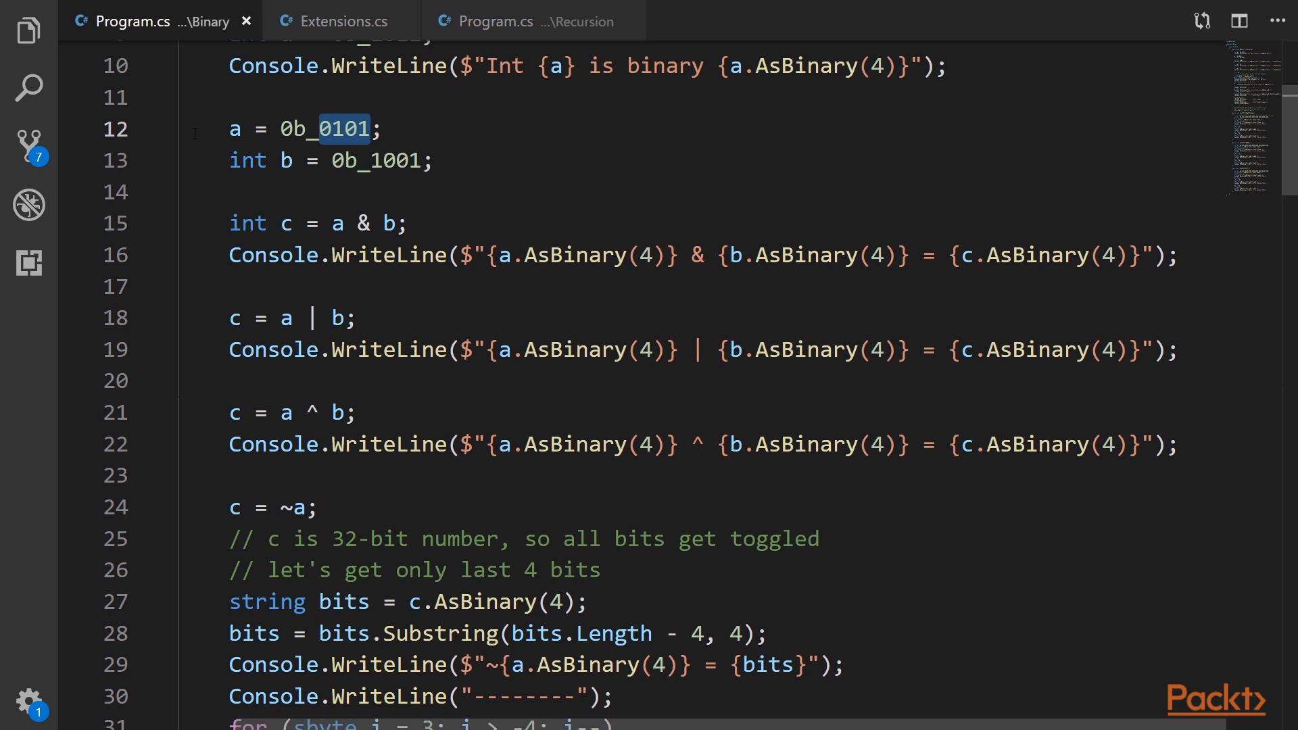
scroll(down, 3)
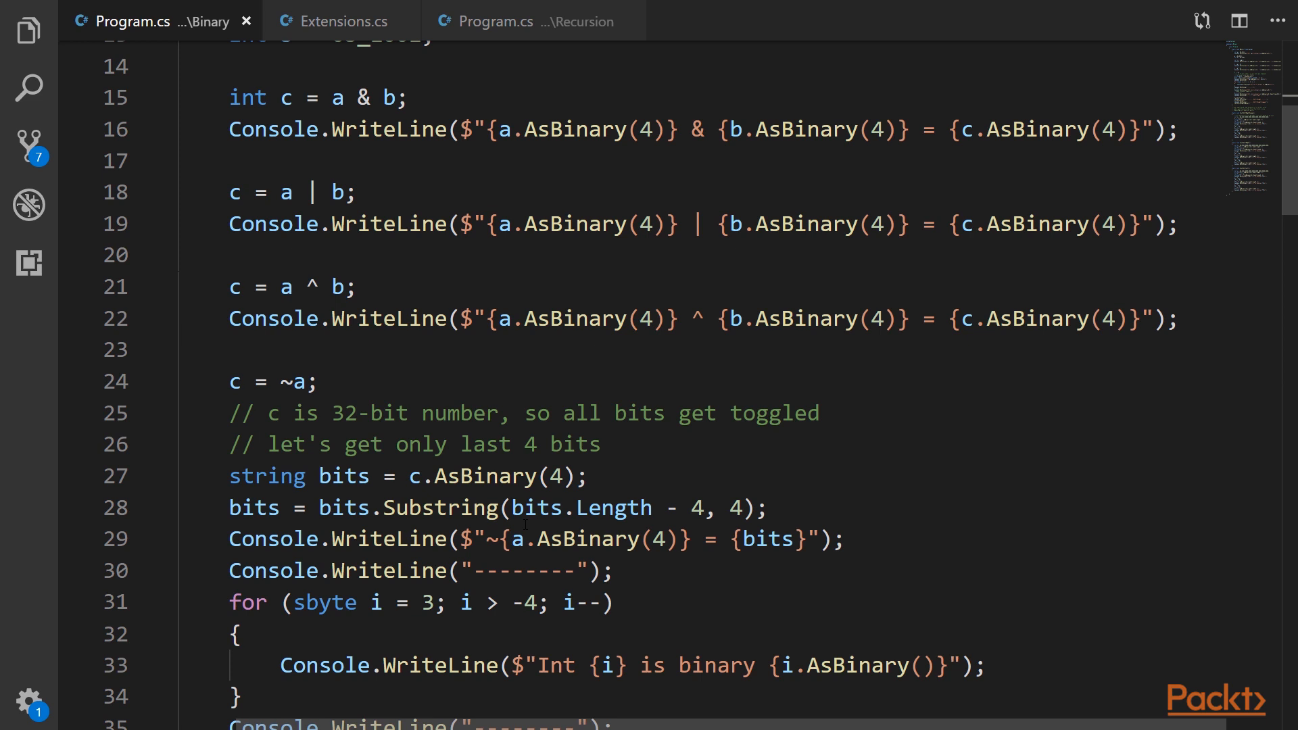
scroll(down, 3)
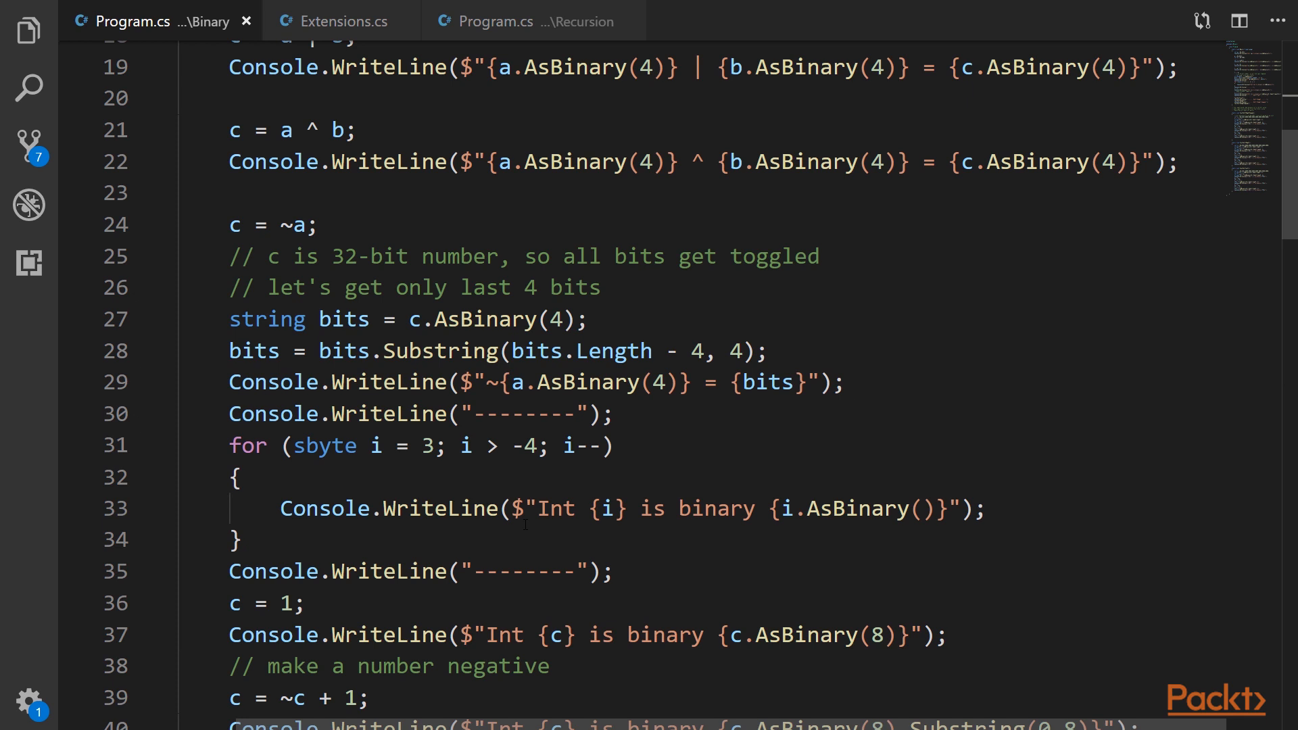
drag(386, 352, 703, 381)
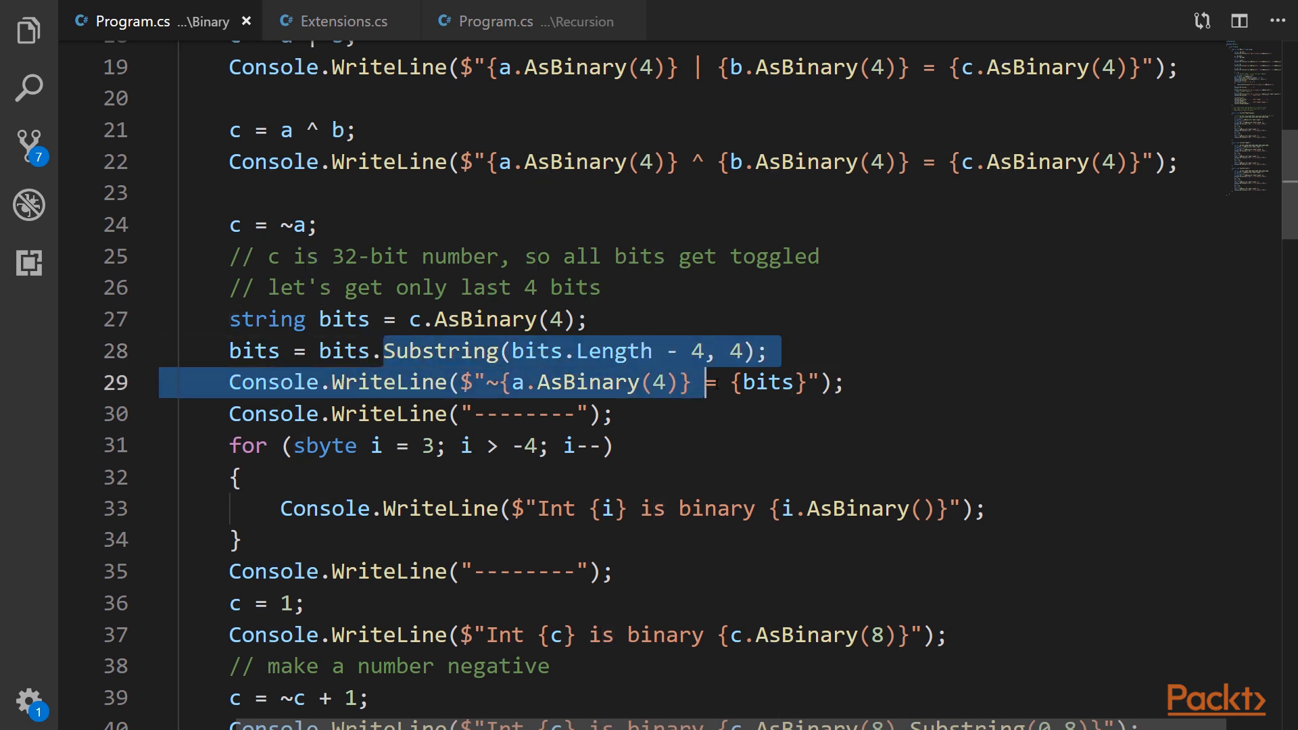
click(795, 351)
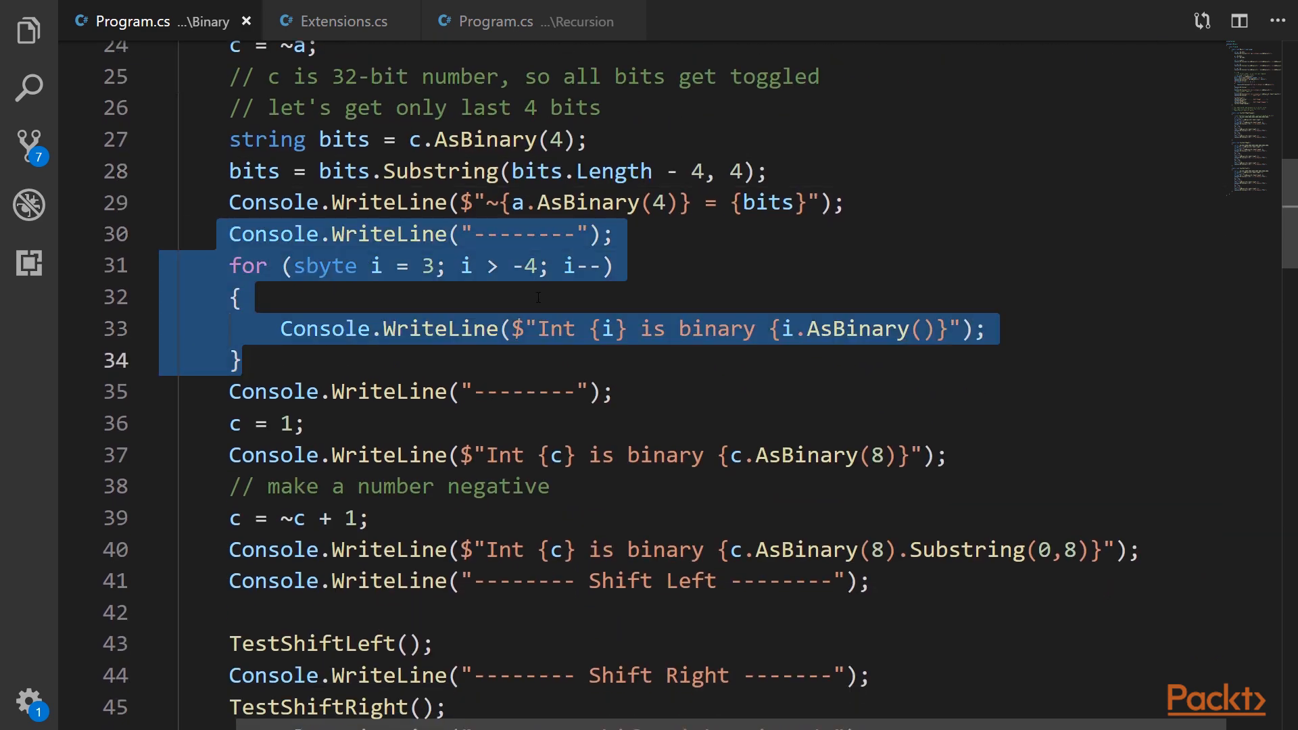
Review the sbyte loop from 3 and the ~c + 1 negation that makes c negative.
click(424, 266)
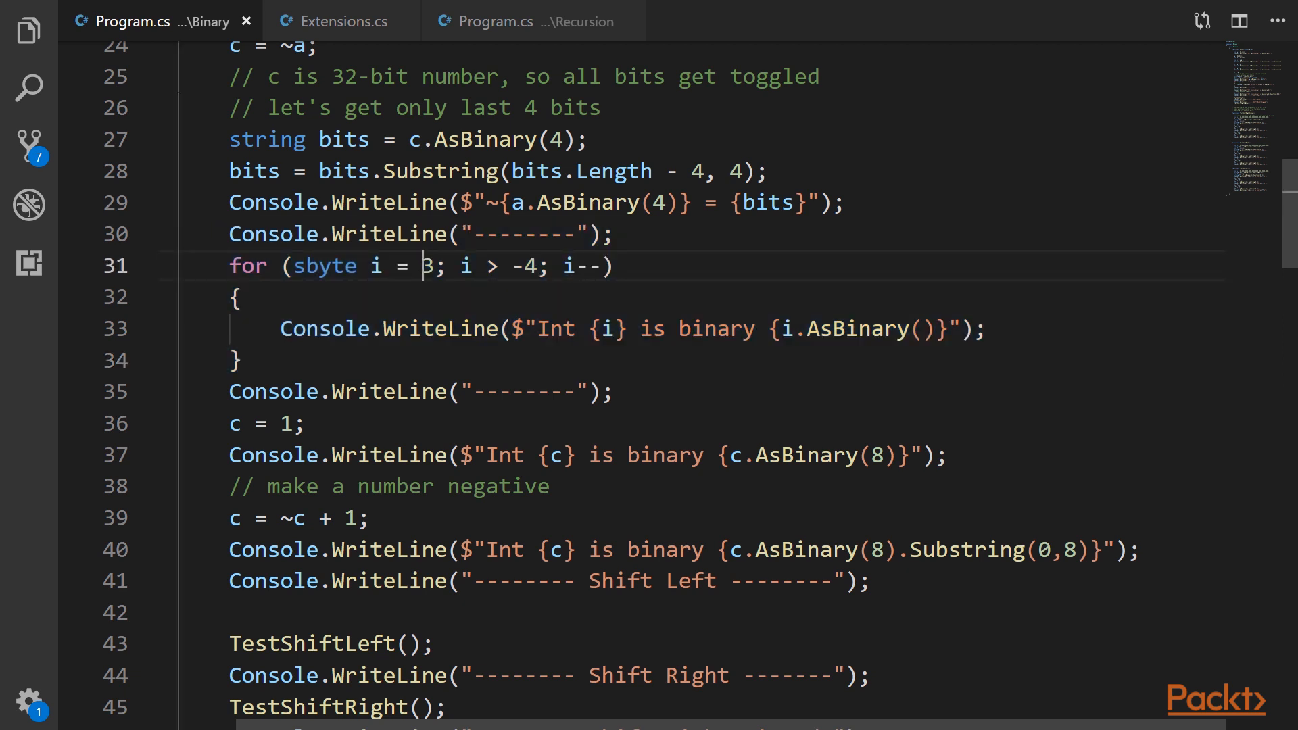
double_click(426, 266)
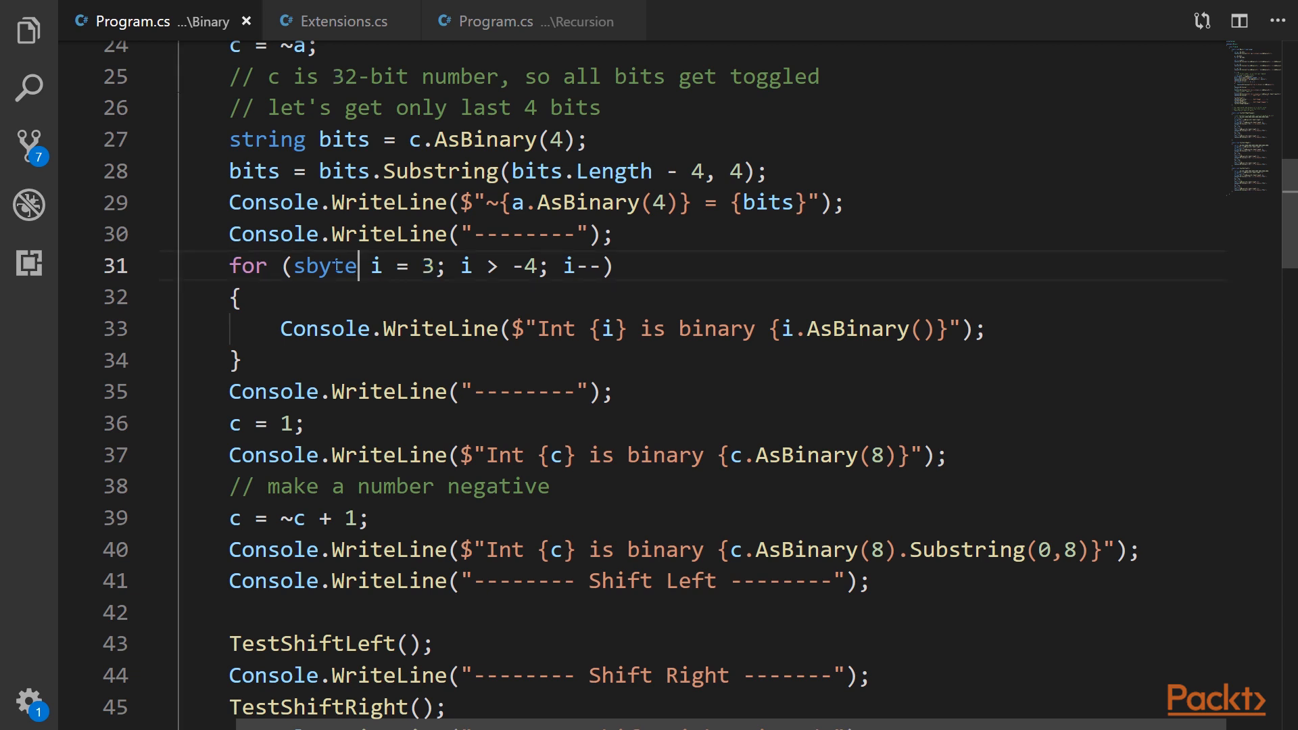
double_click(325, 267)
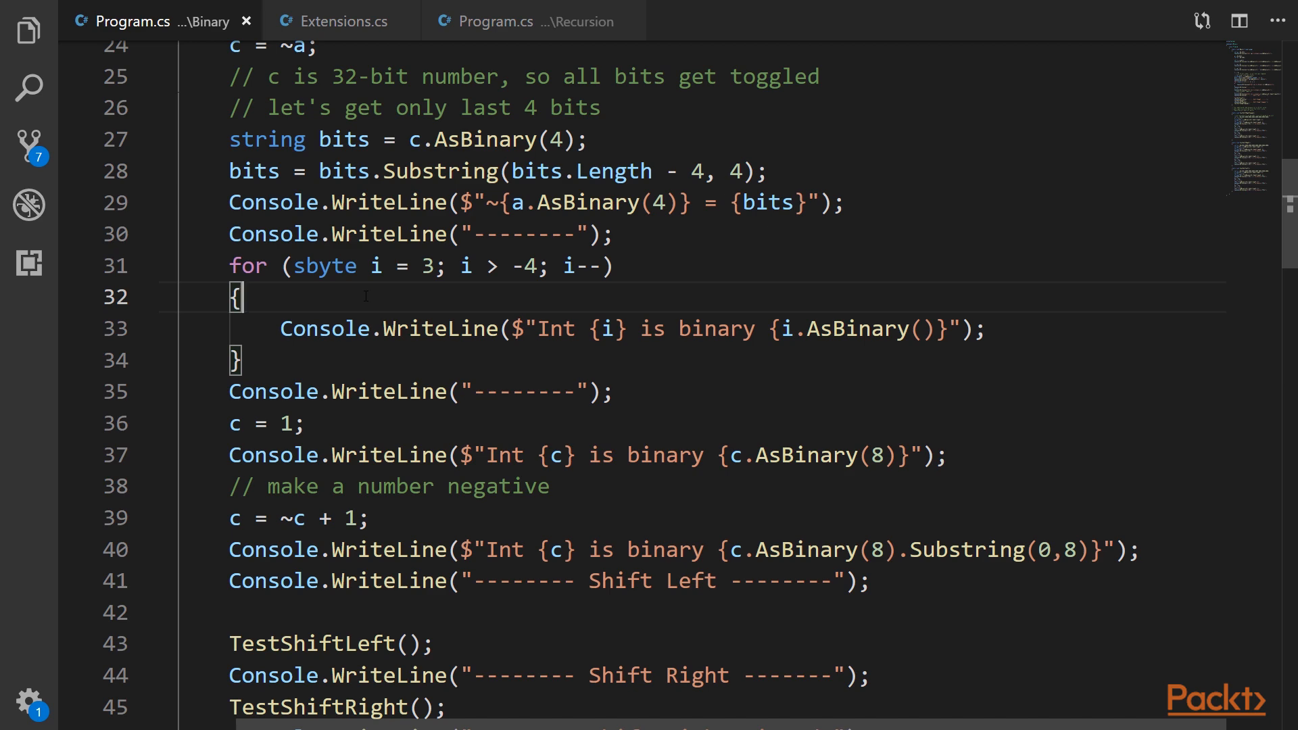
scroll(down, 3)
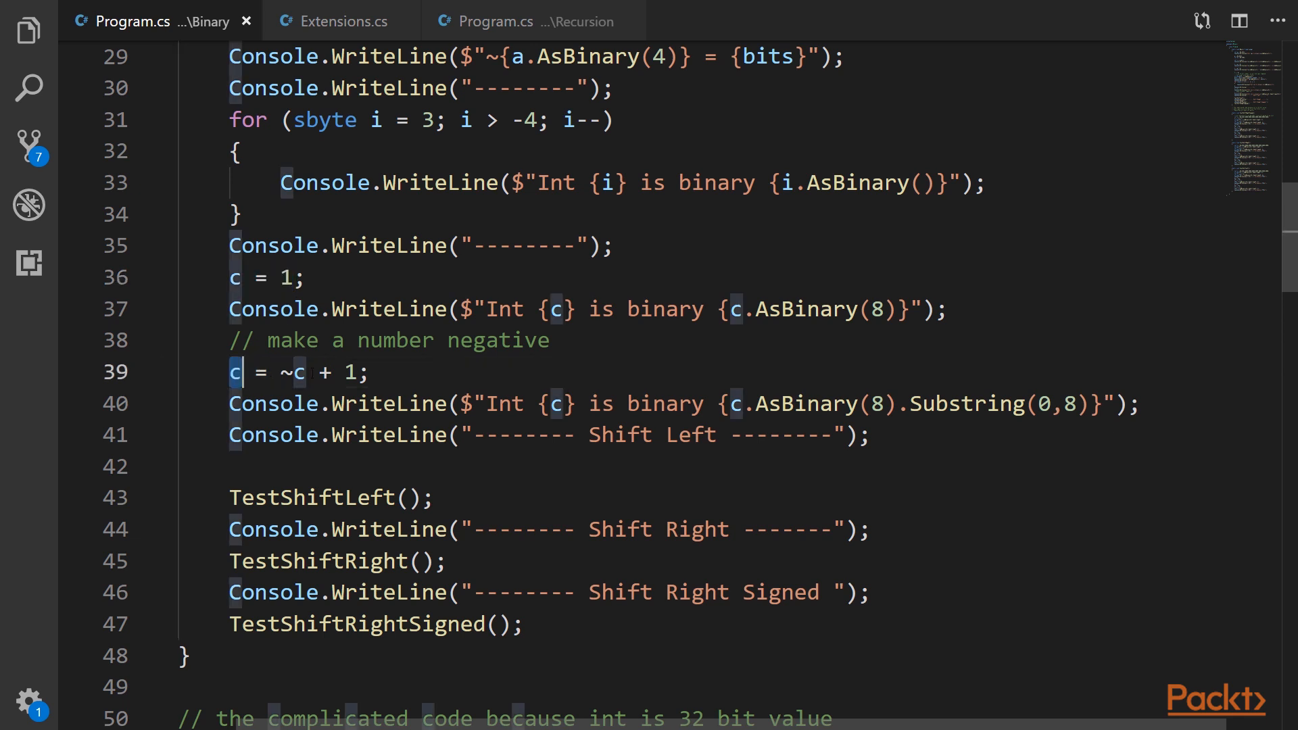
triple_click(298, 371)
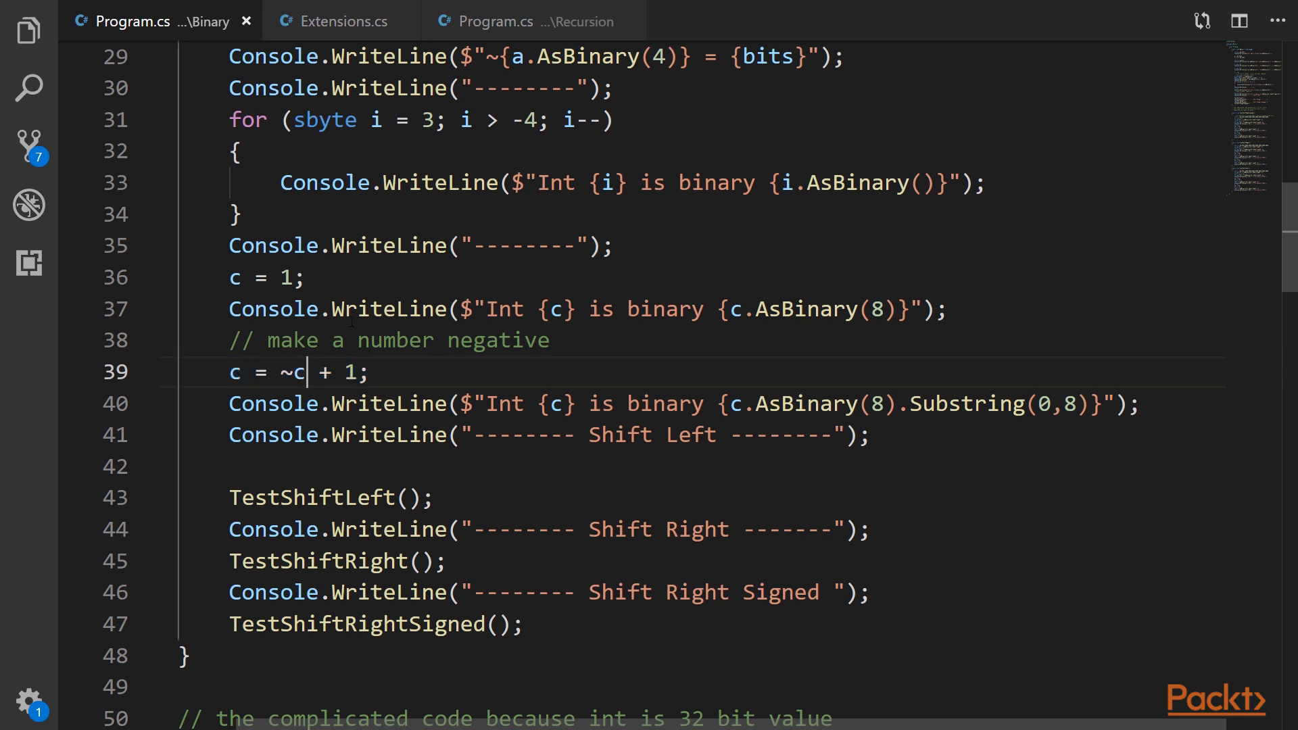
drag(281, 372, 356, 372)
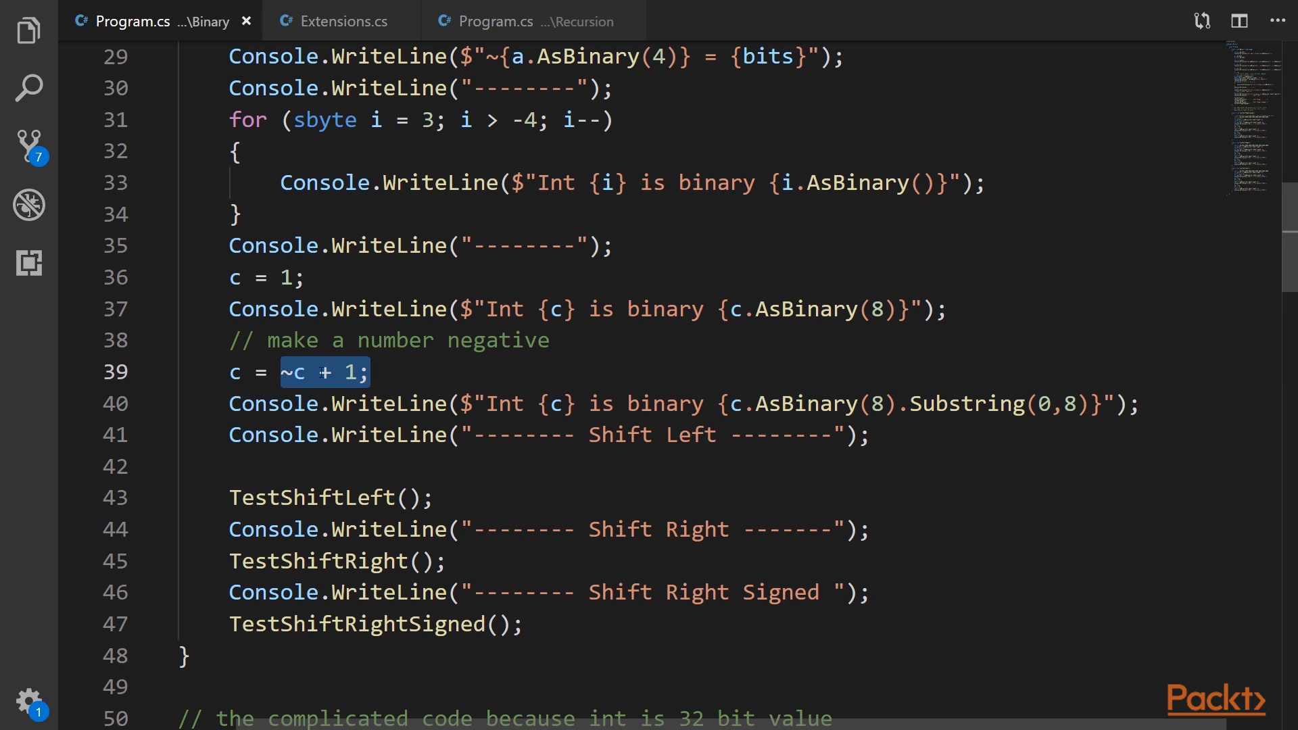
click(283, 372)
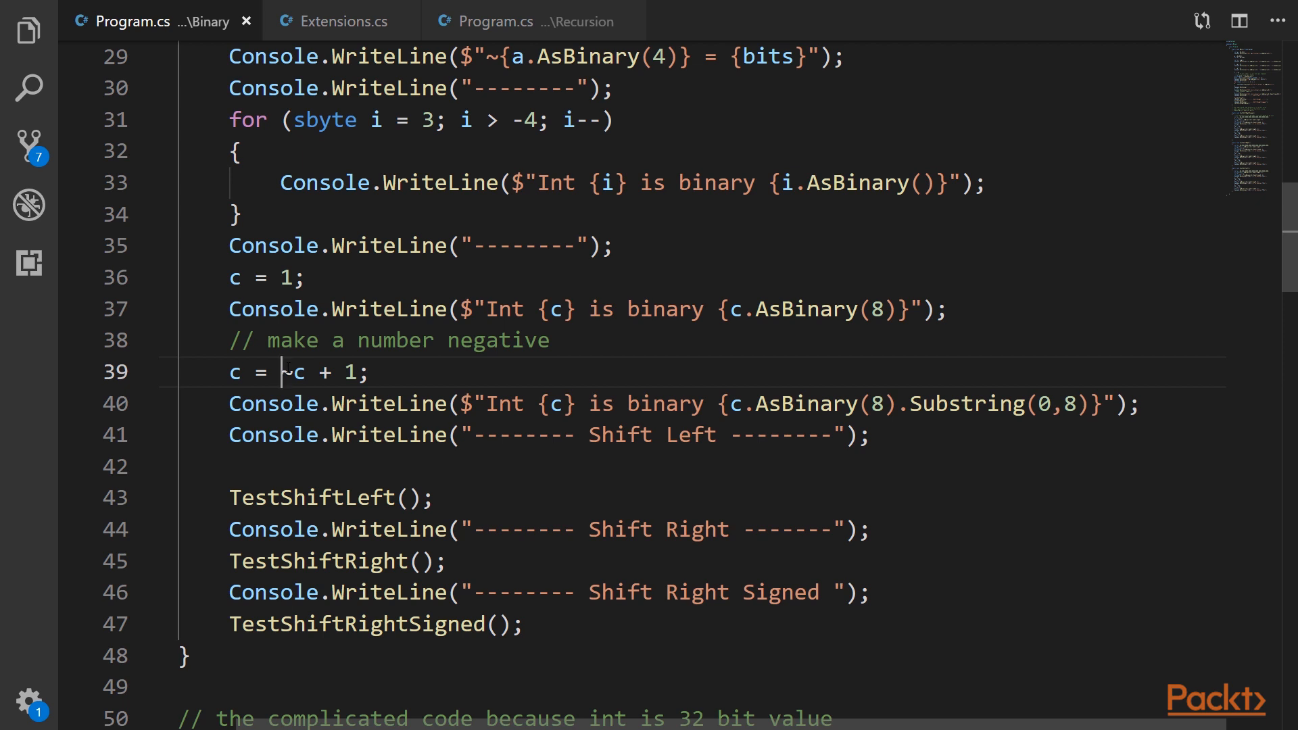
drag(312, 372, 363, 372)
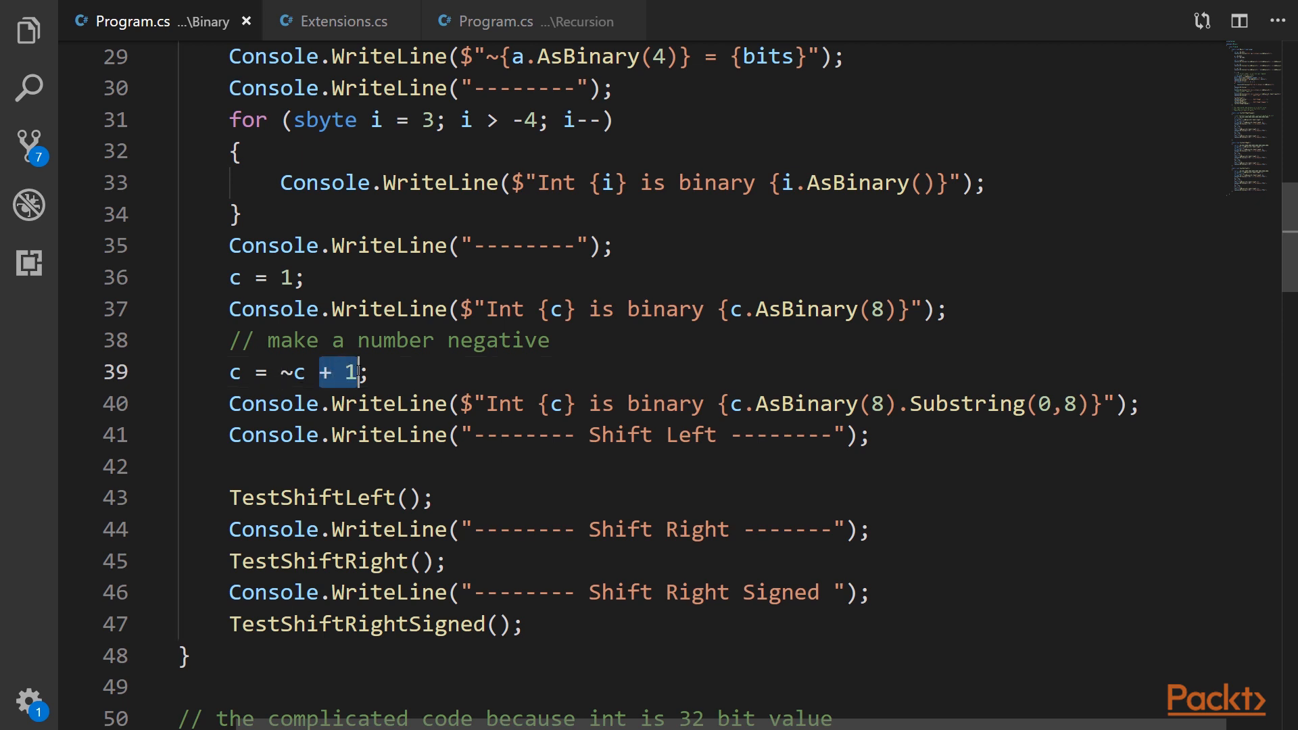
Review the shift test calls on lines 41–47 and the zero-padded binary literal on line 57.
scroll(down, 3)
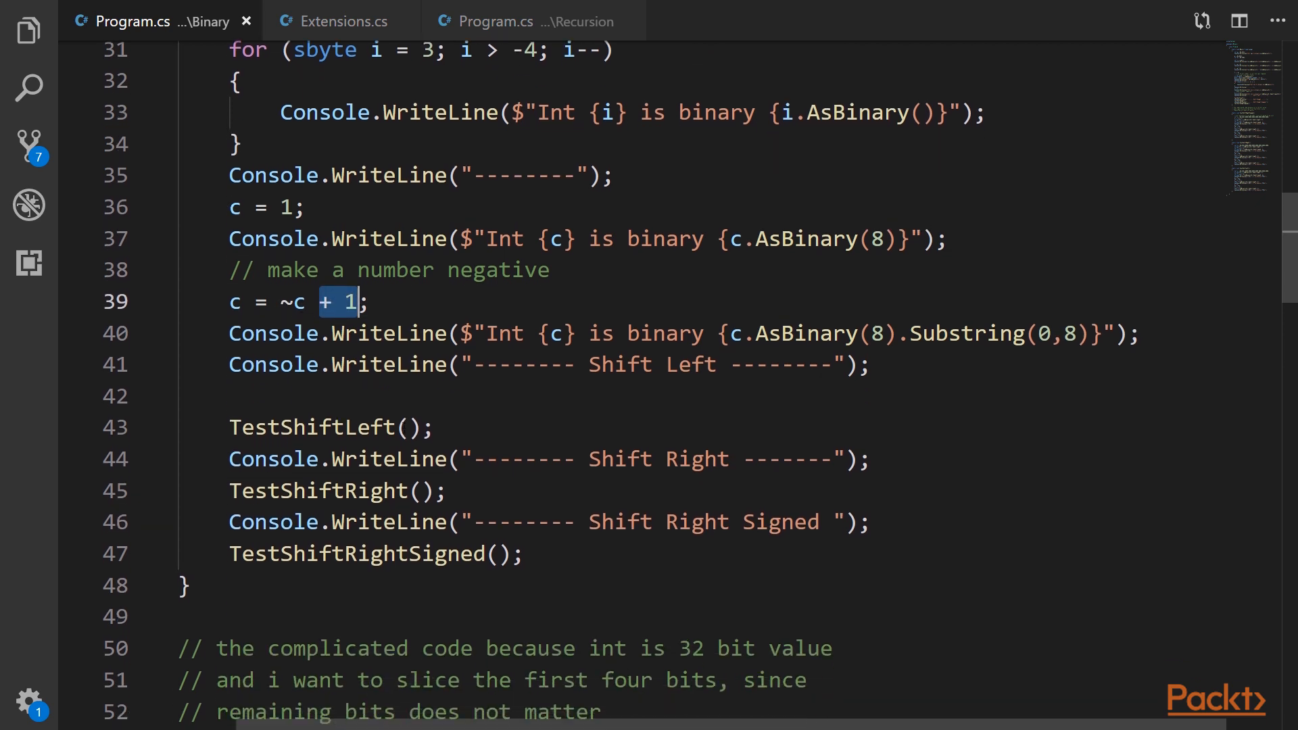
scroll(down, 3)
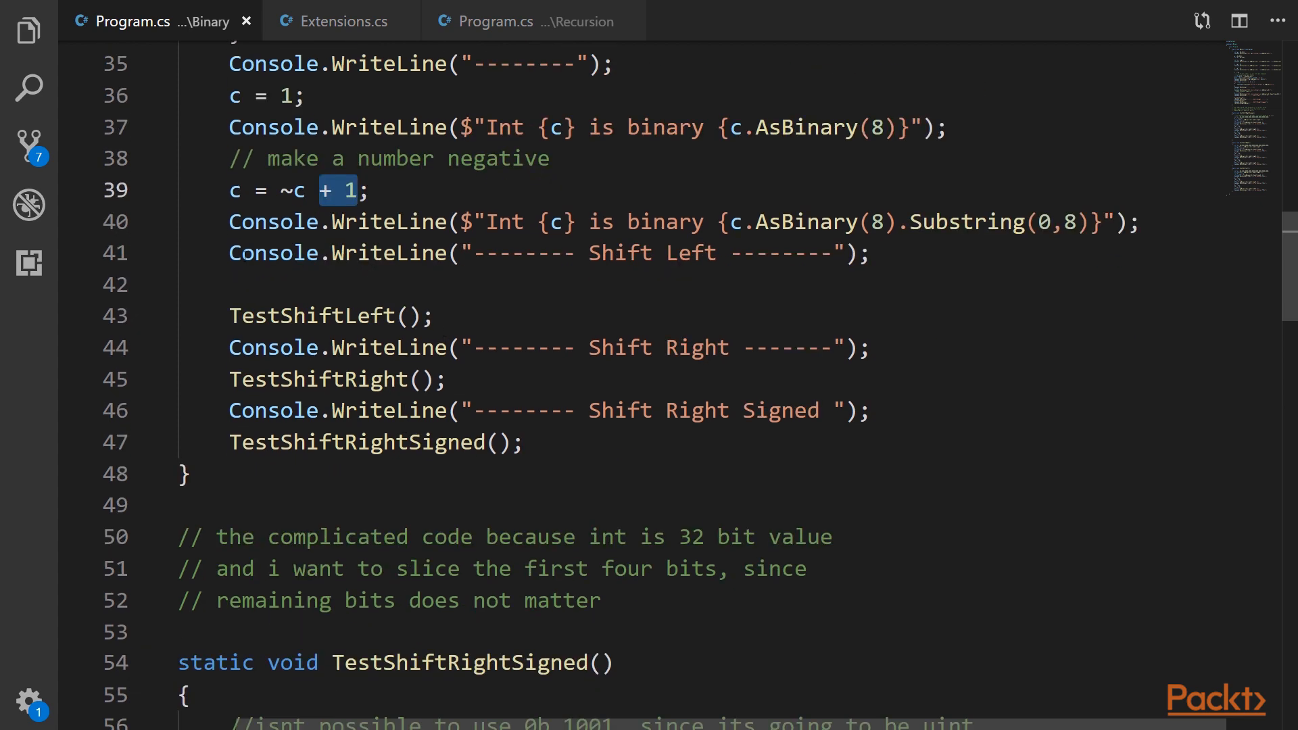
drag(315, 253, 584, 442)
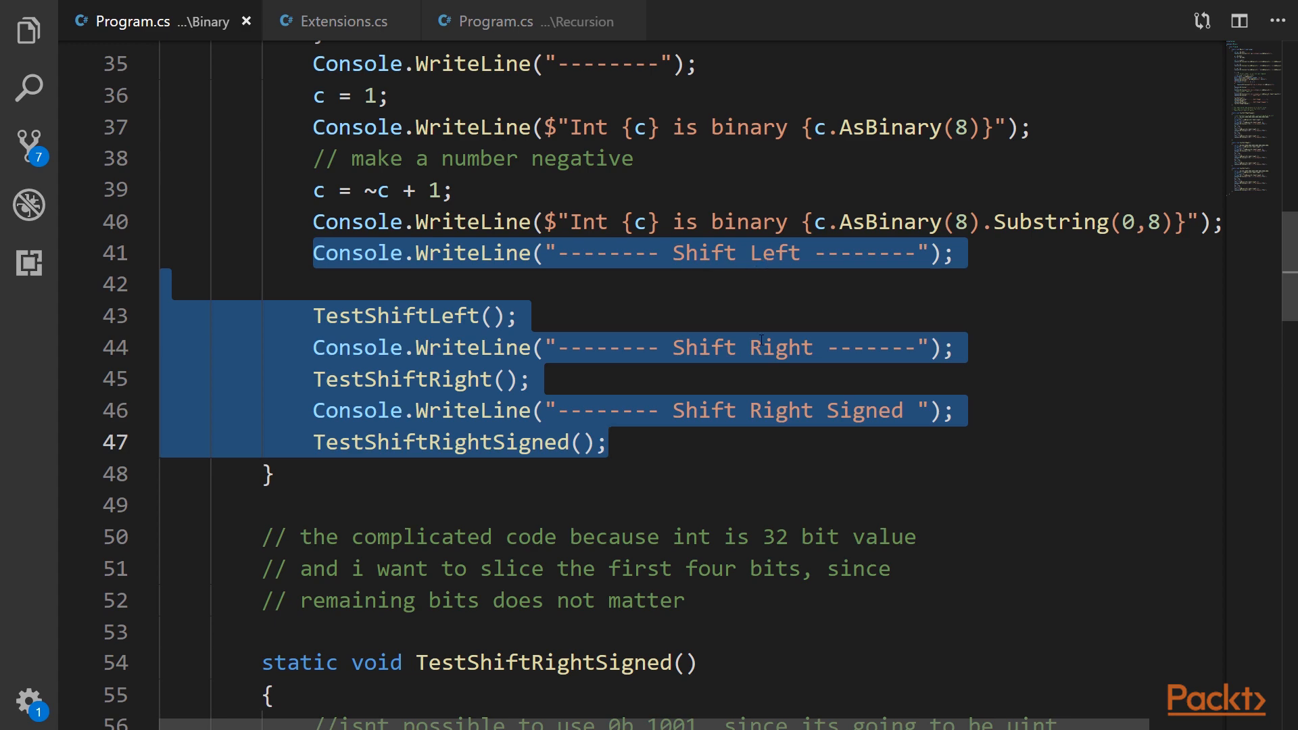
scroll(down, 3)
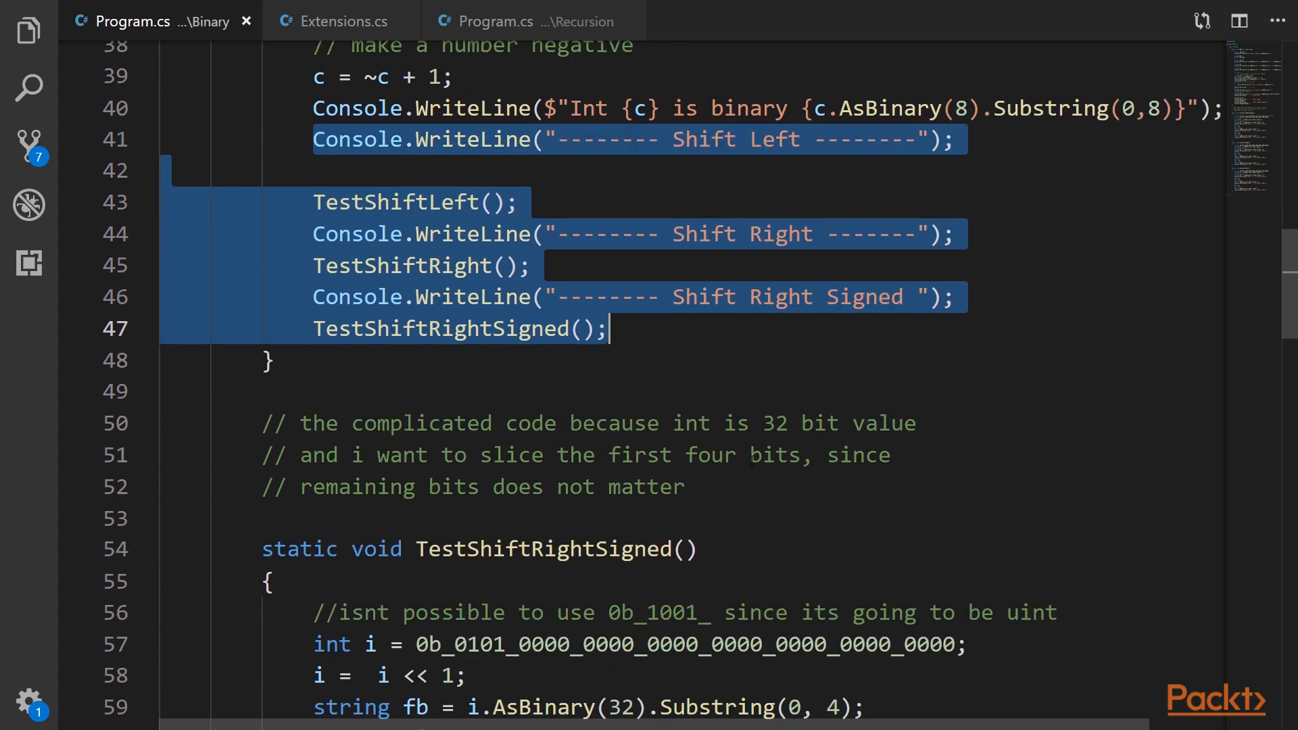
scroll(down, 3)
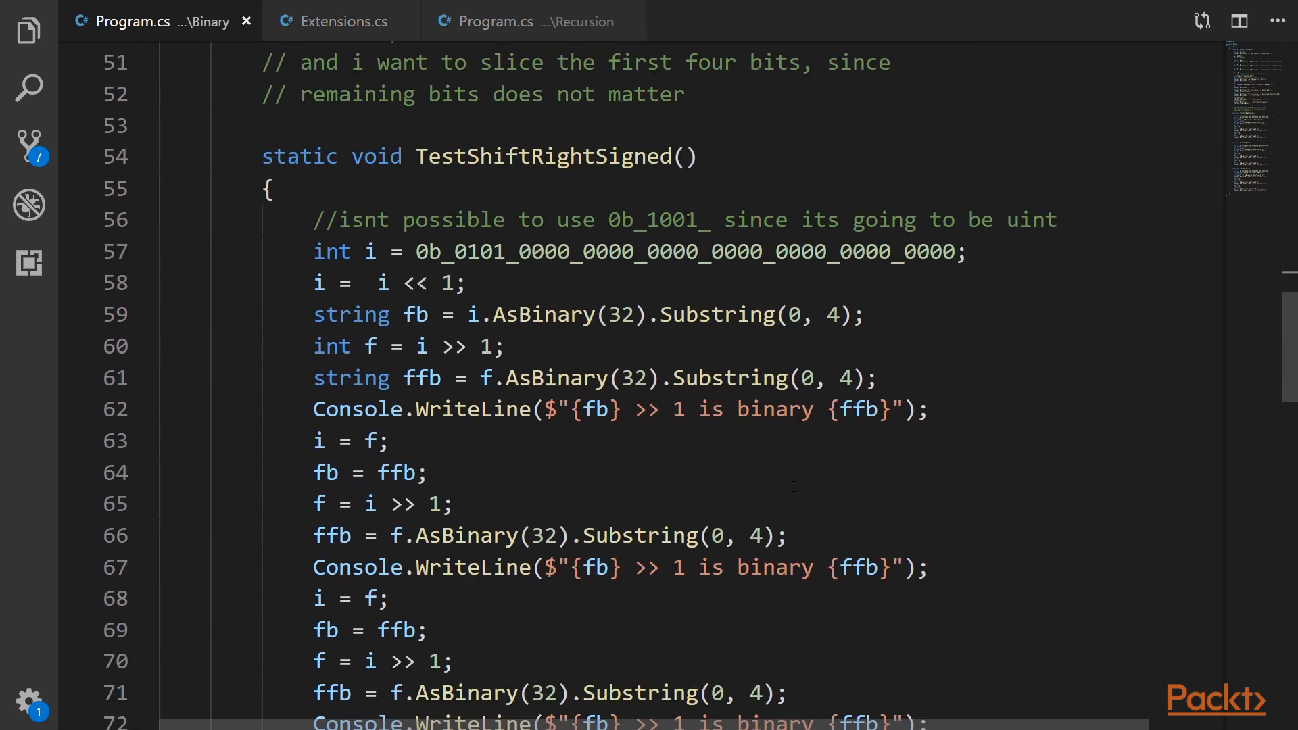
scroll(down, 3)
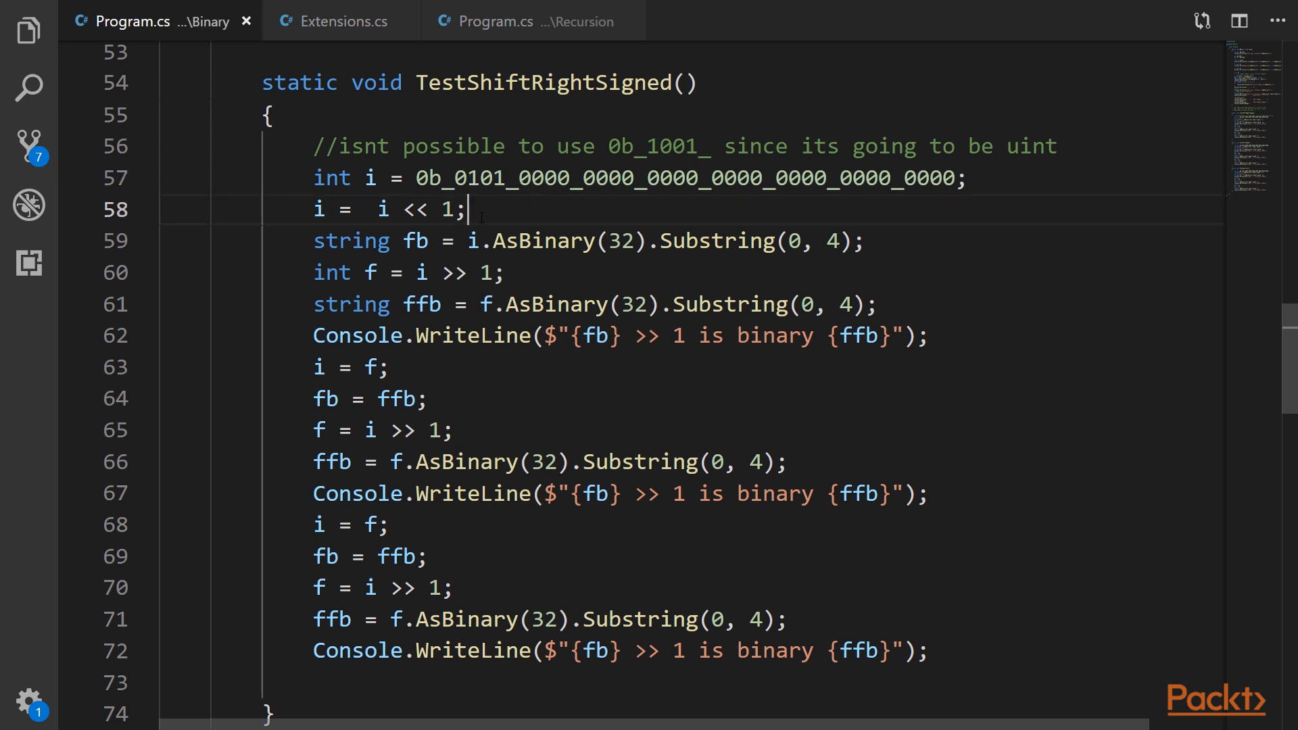
double_click(464, 177)
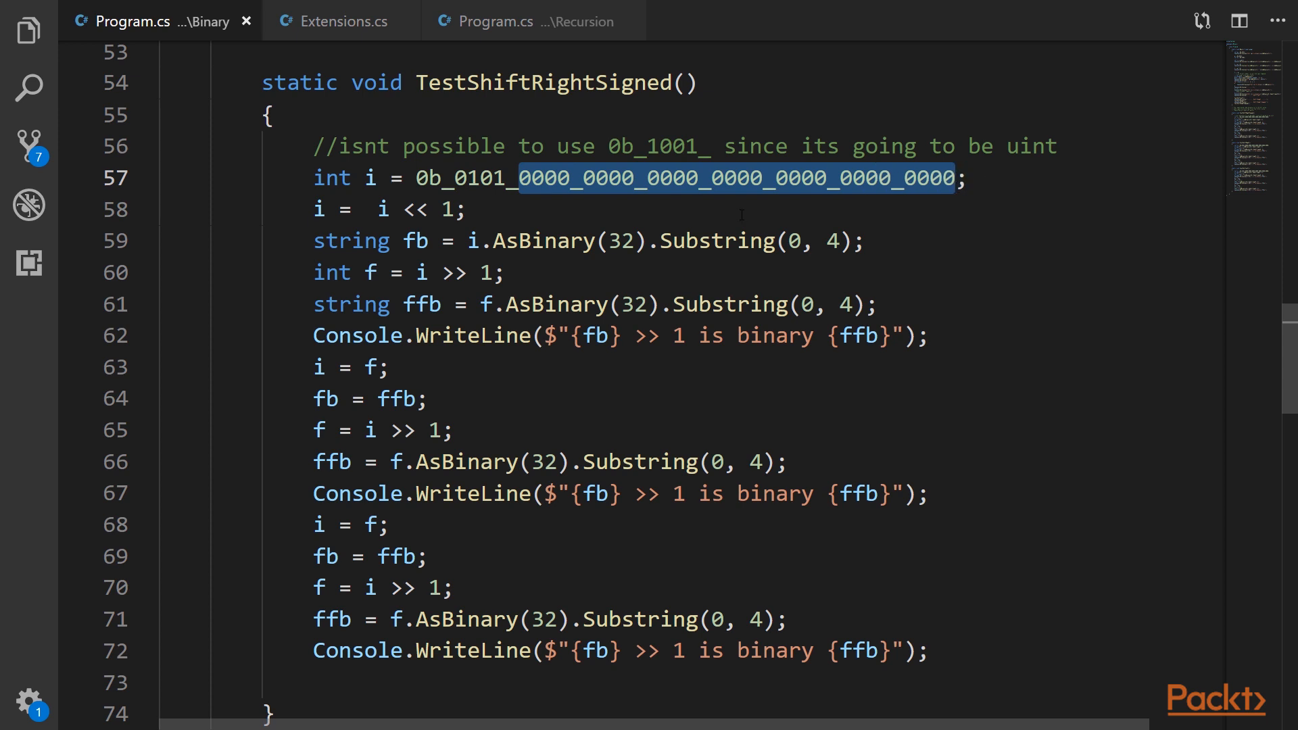
click(453, 177)
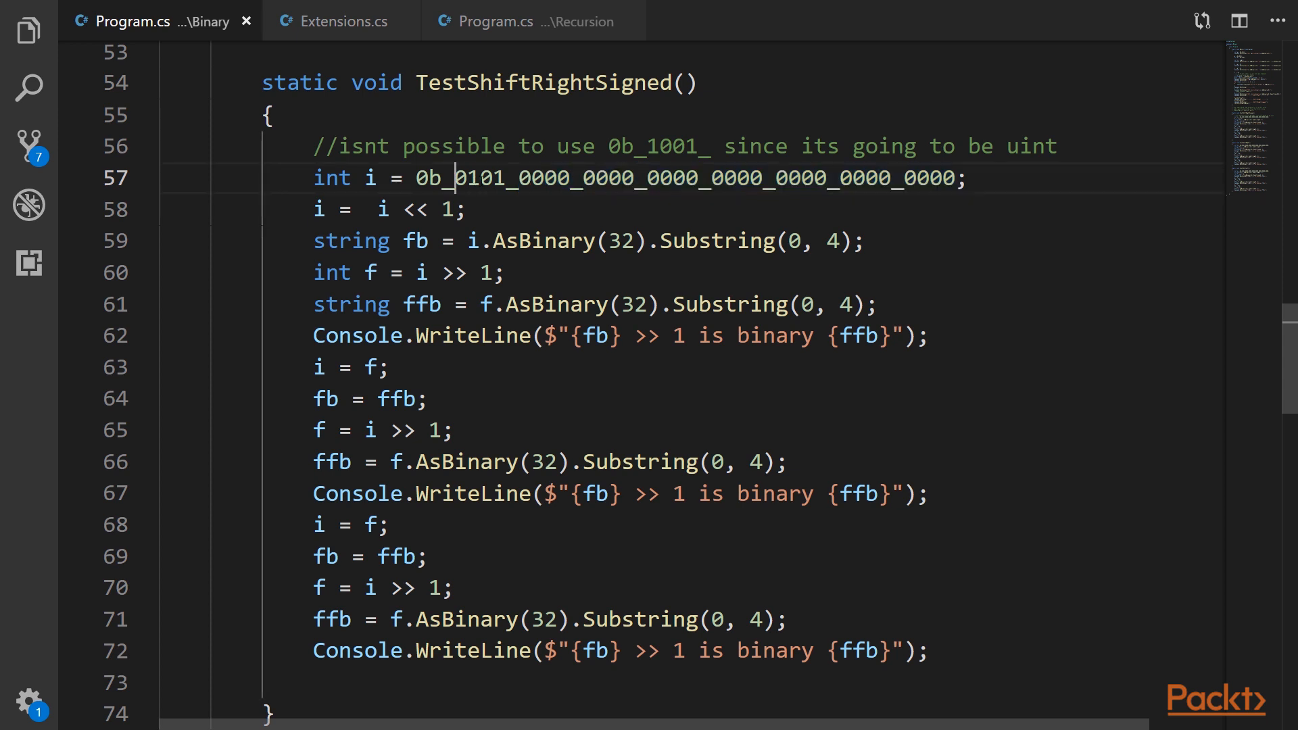
double_click(480, 177)
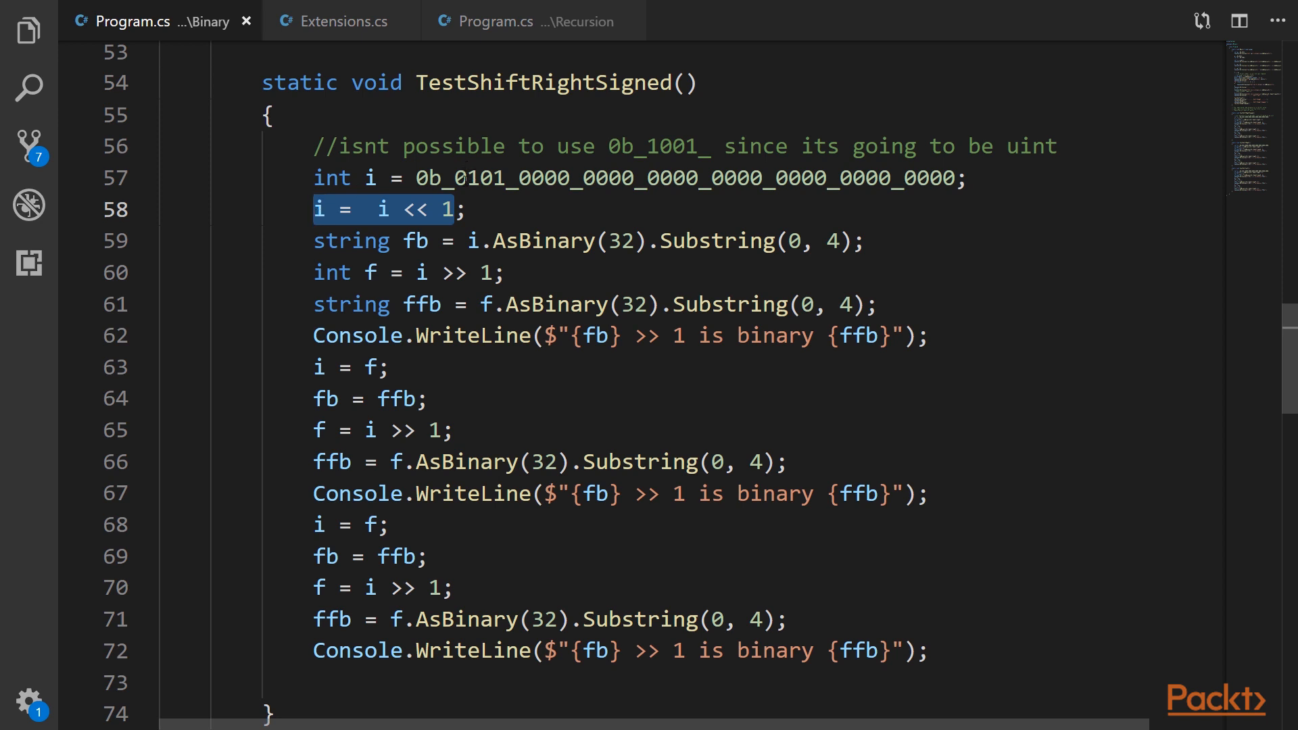
click(464, 177)
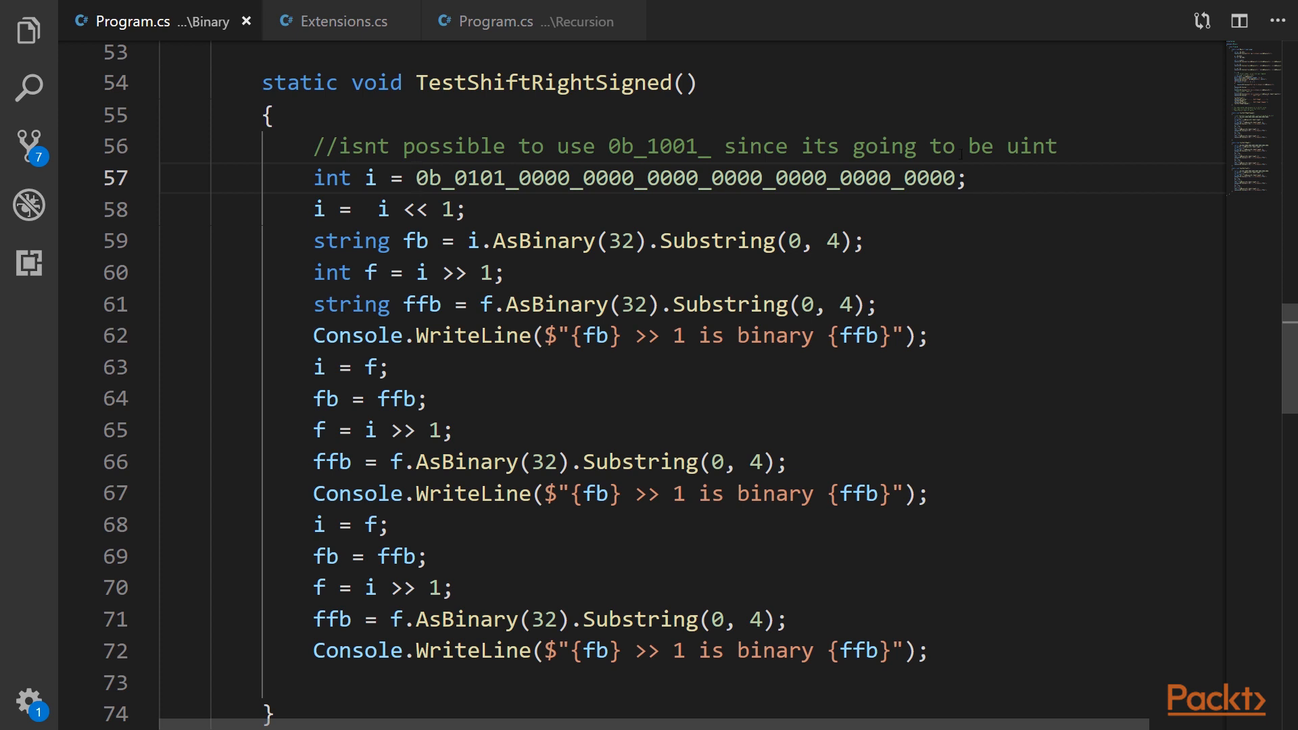
click(331, 208)
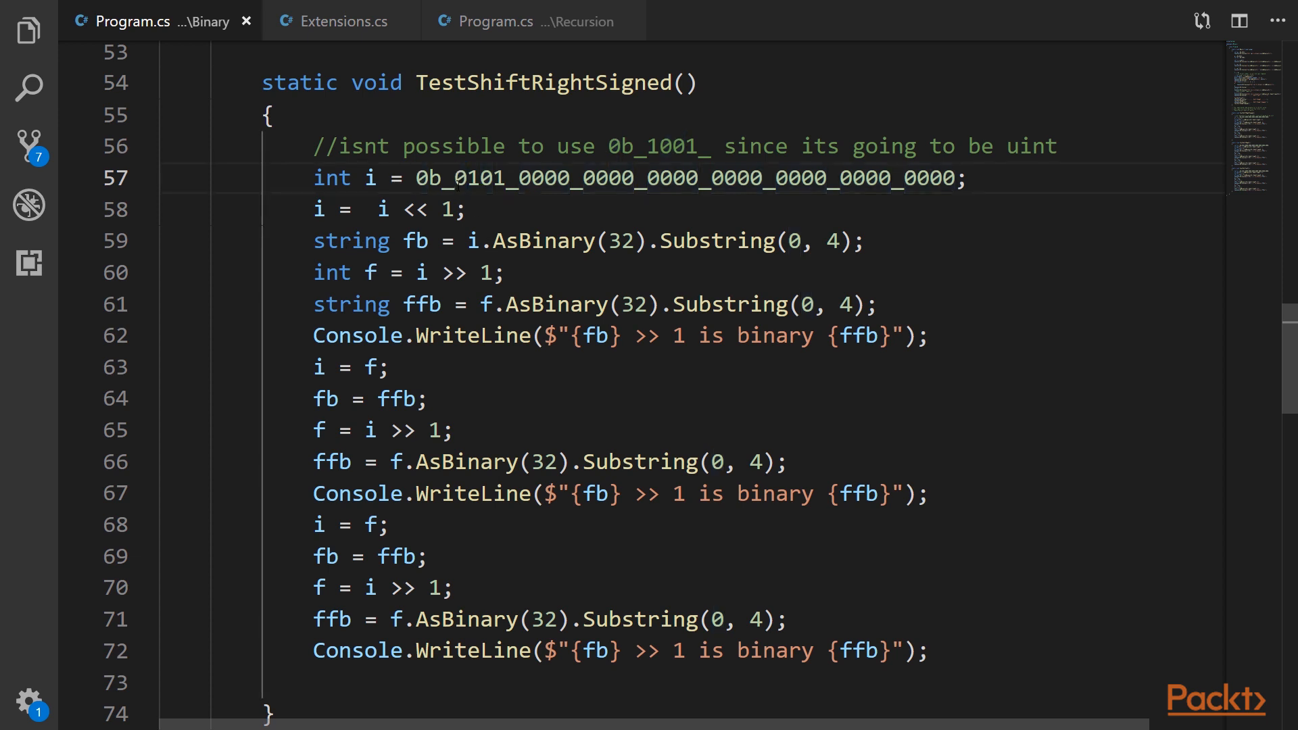
double_click(472, 177)
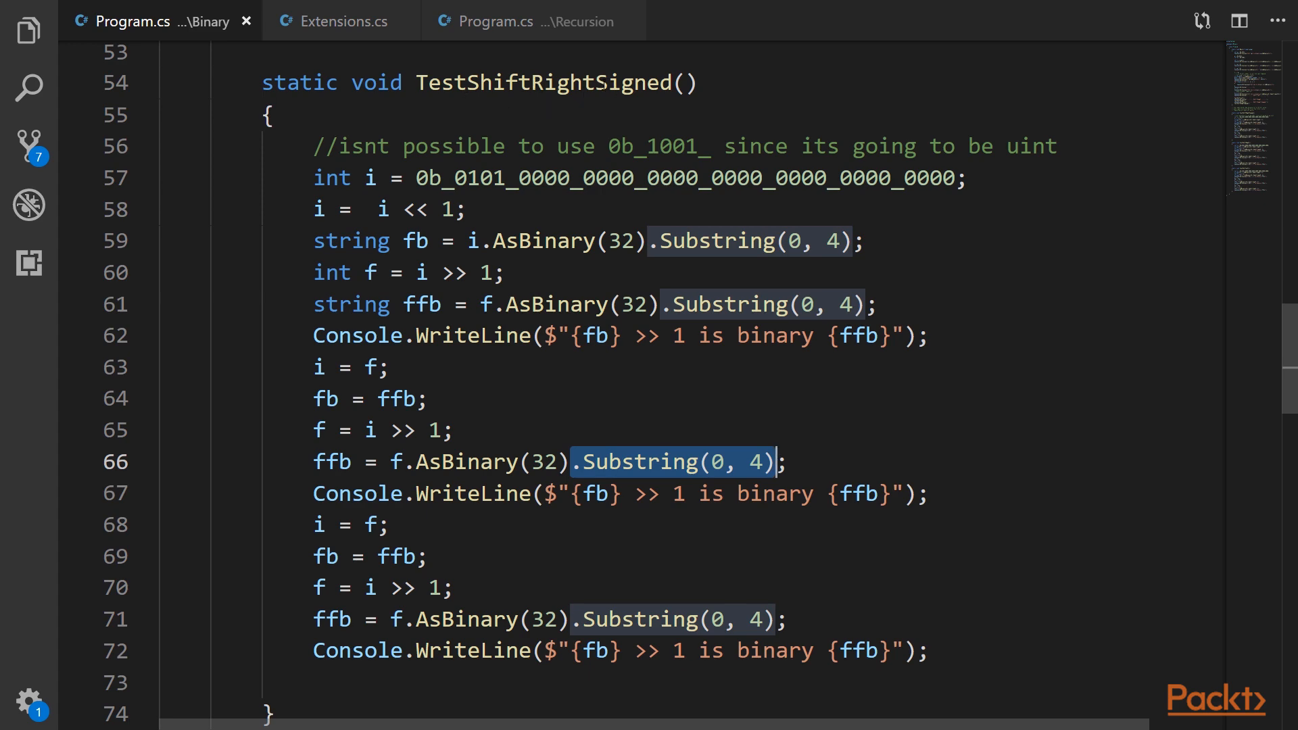
Highlight the terminal output: Int 11 as binary 1011 and the binary digits shown for -2.
scroll(down, 3)
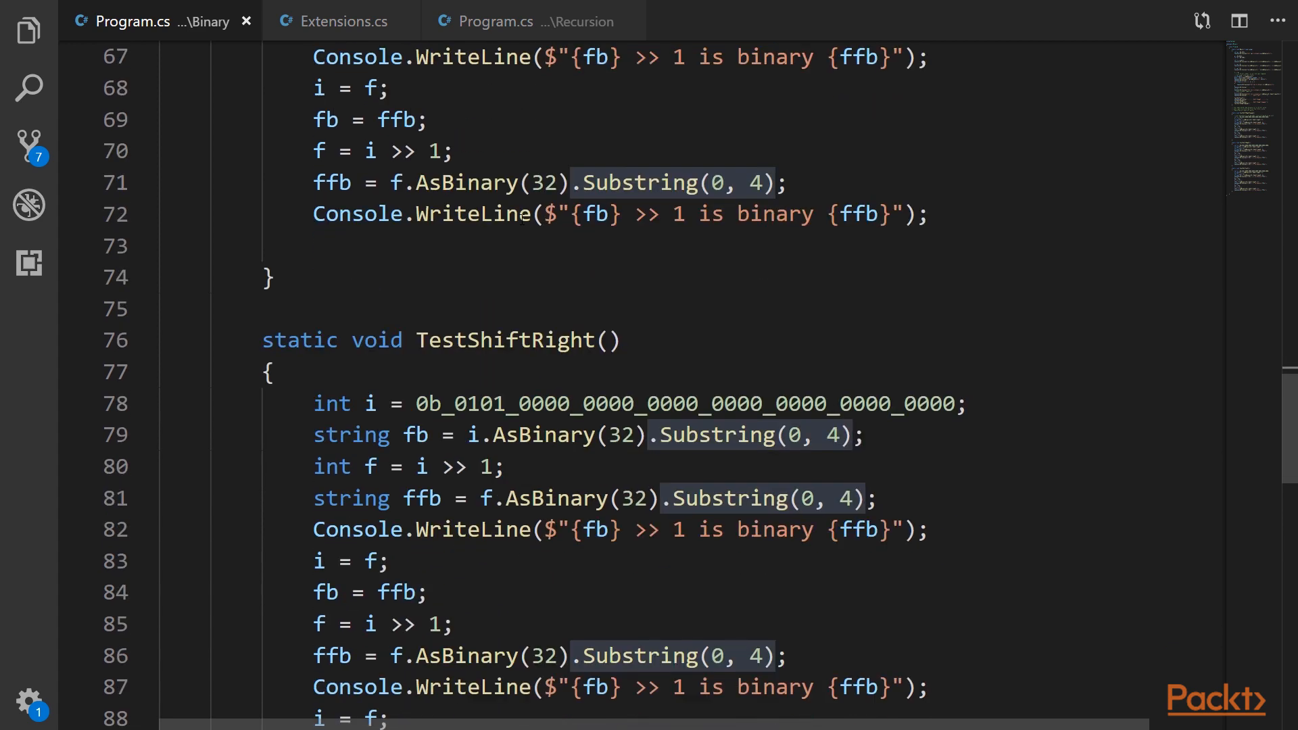
scroll(down, 3)
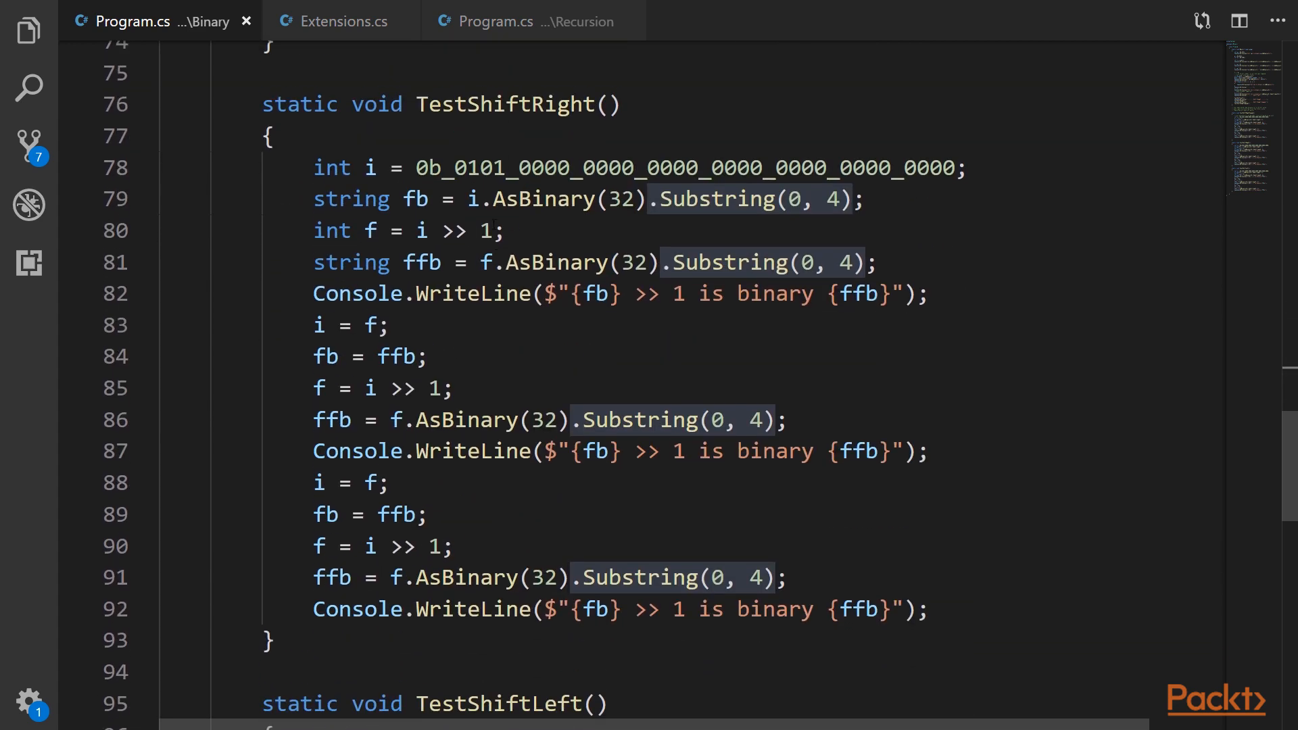
scroll(down, 3)
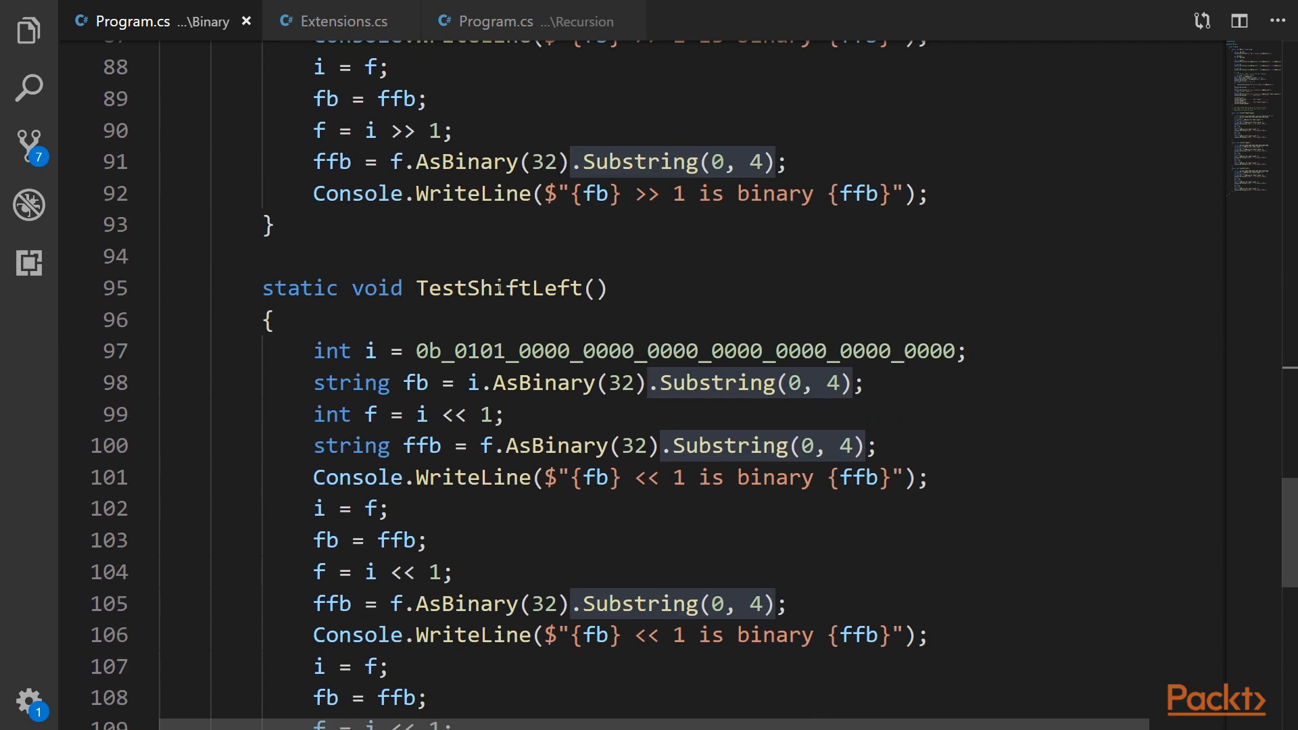
scroll(down, 3)
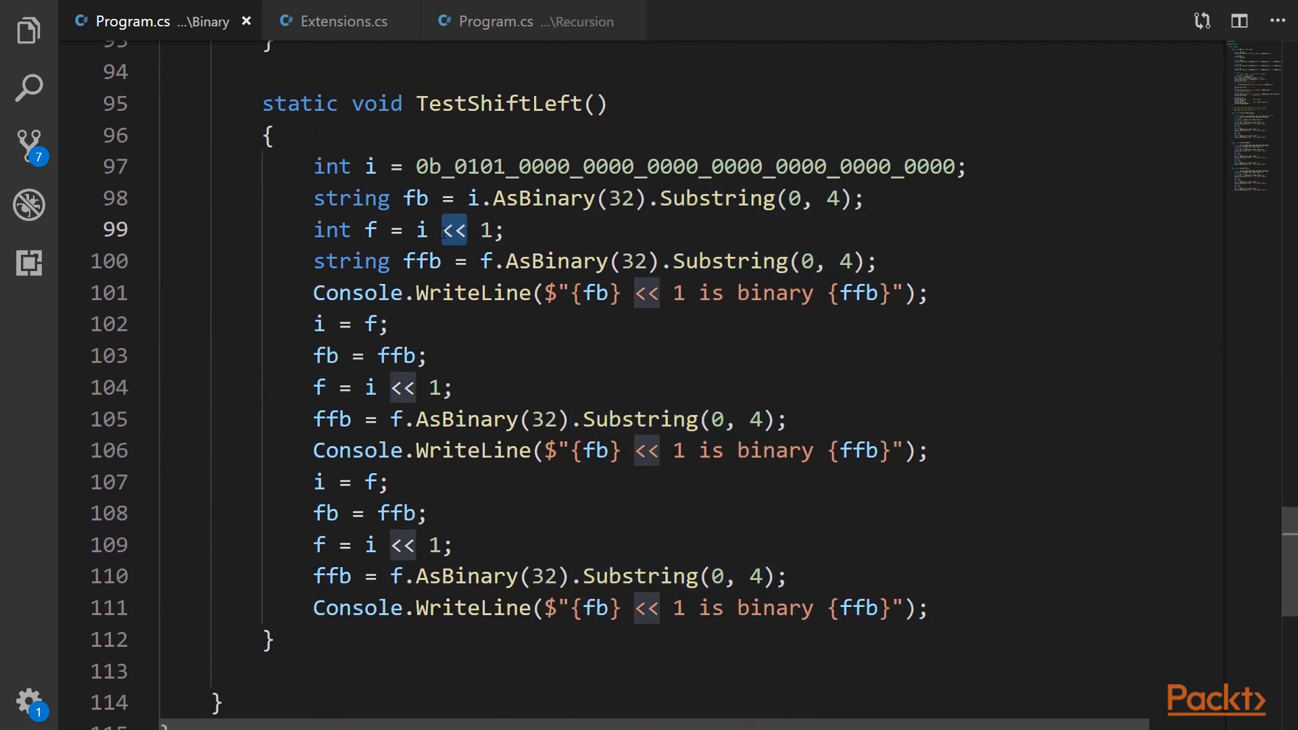
click(468, 230)
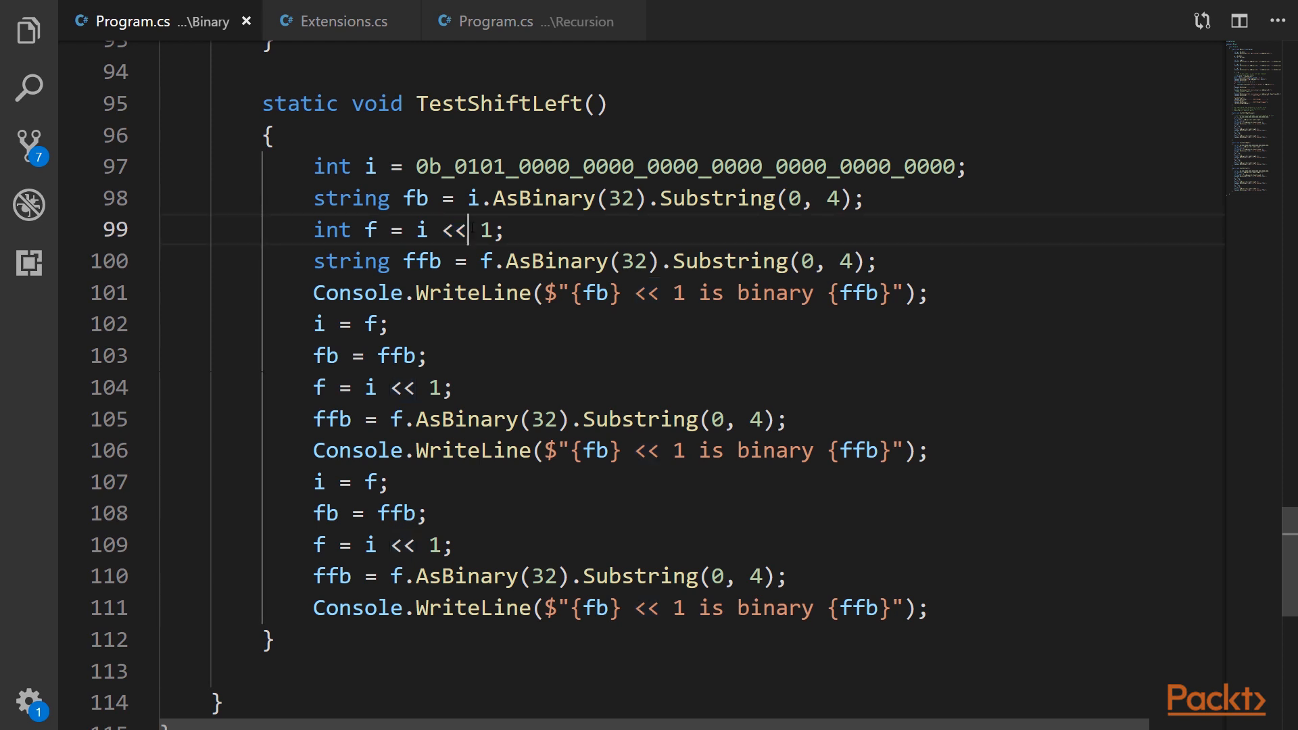
double_click(453, 230)
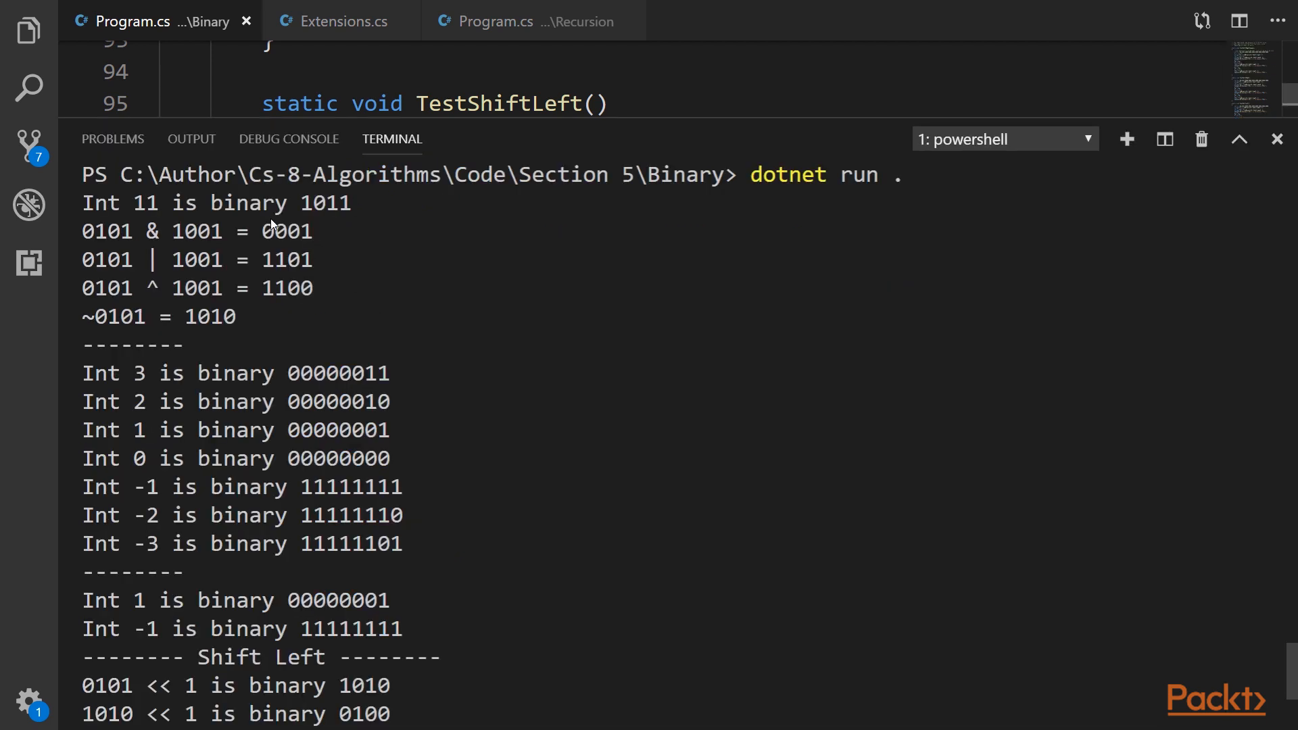
mouse_move(137, 210)
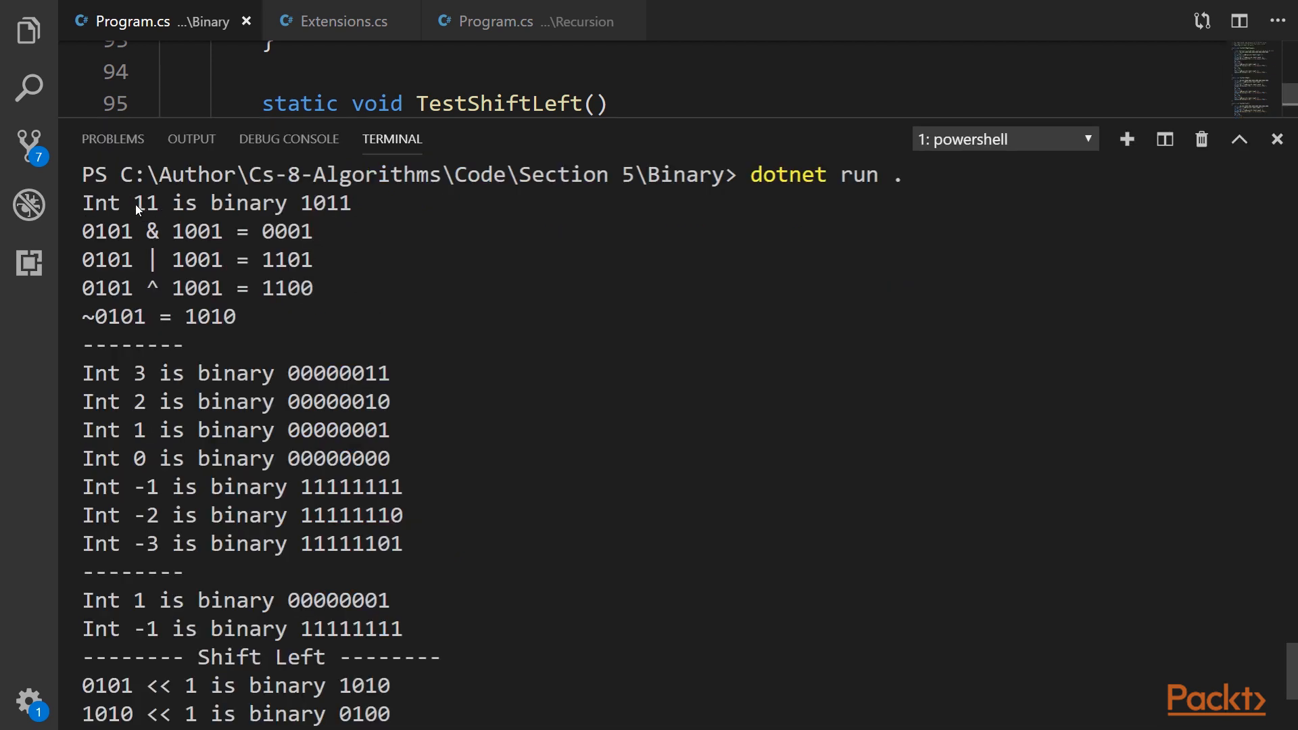
double_click(144, 203)
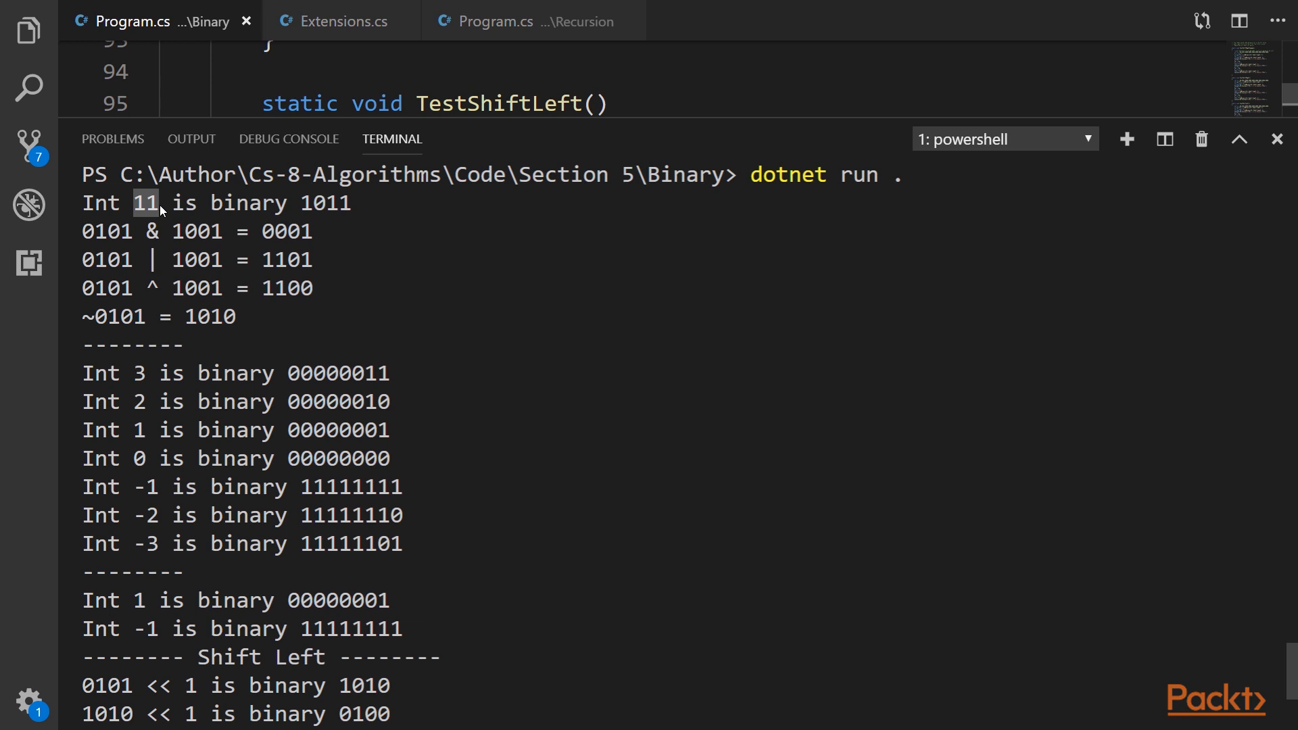
mouse_move(303, 205)
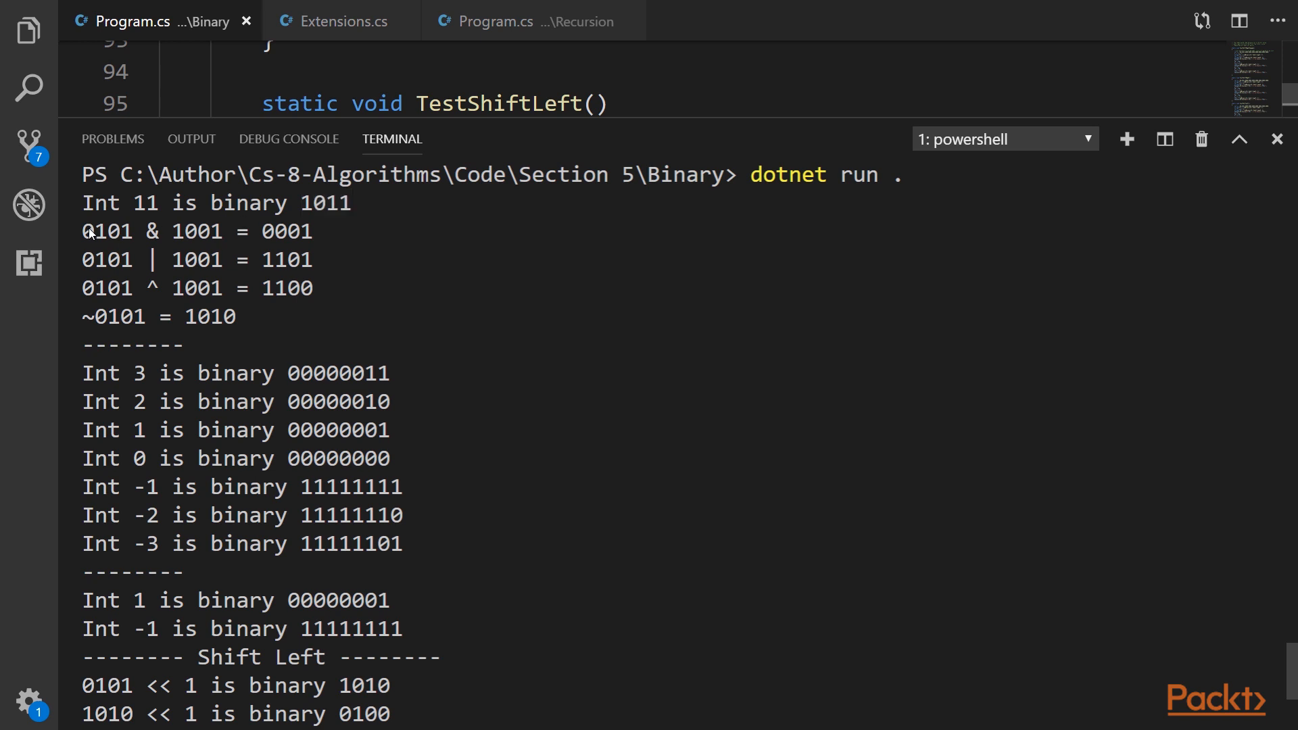
drag(82, 232, 315, 316)
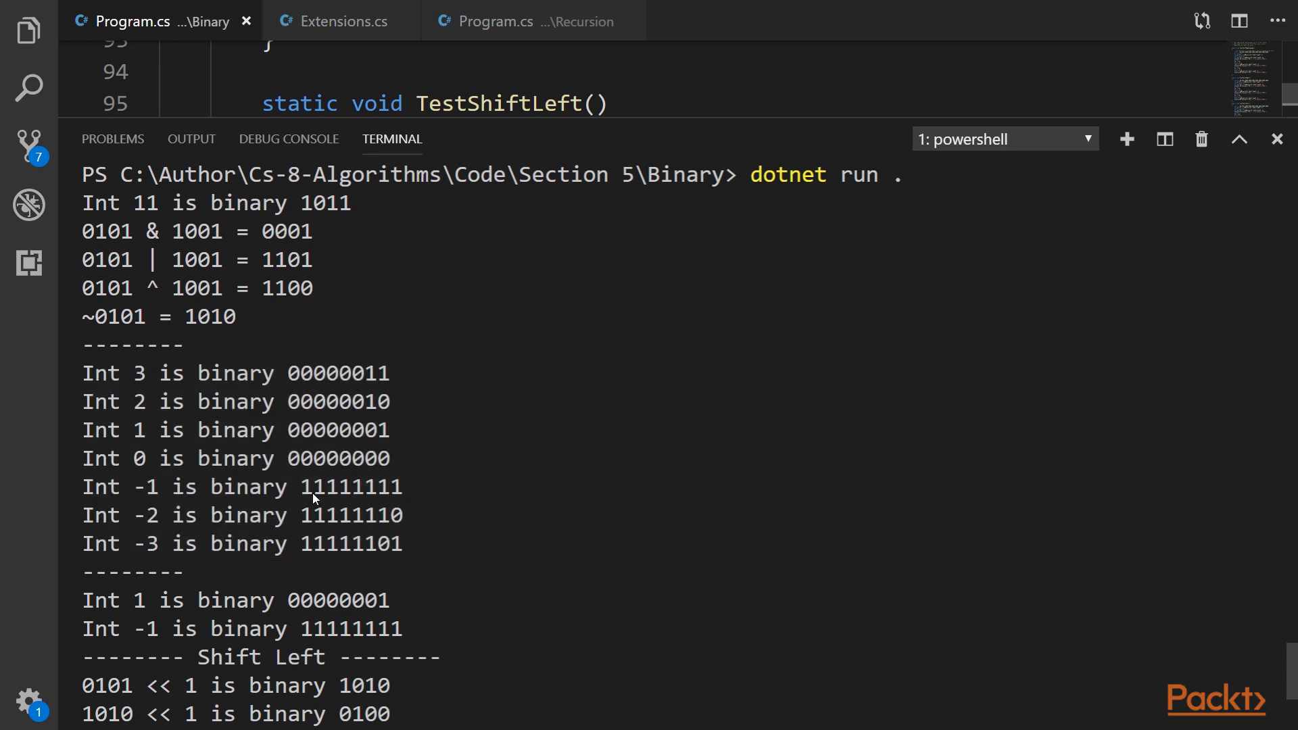
mouse_move(304, 489)
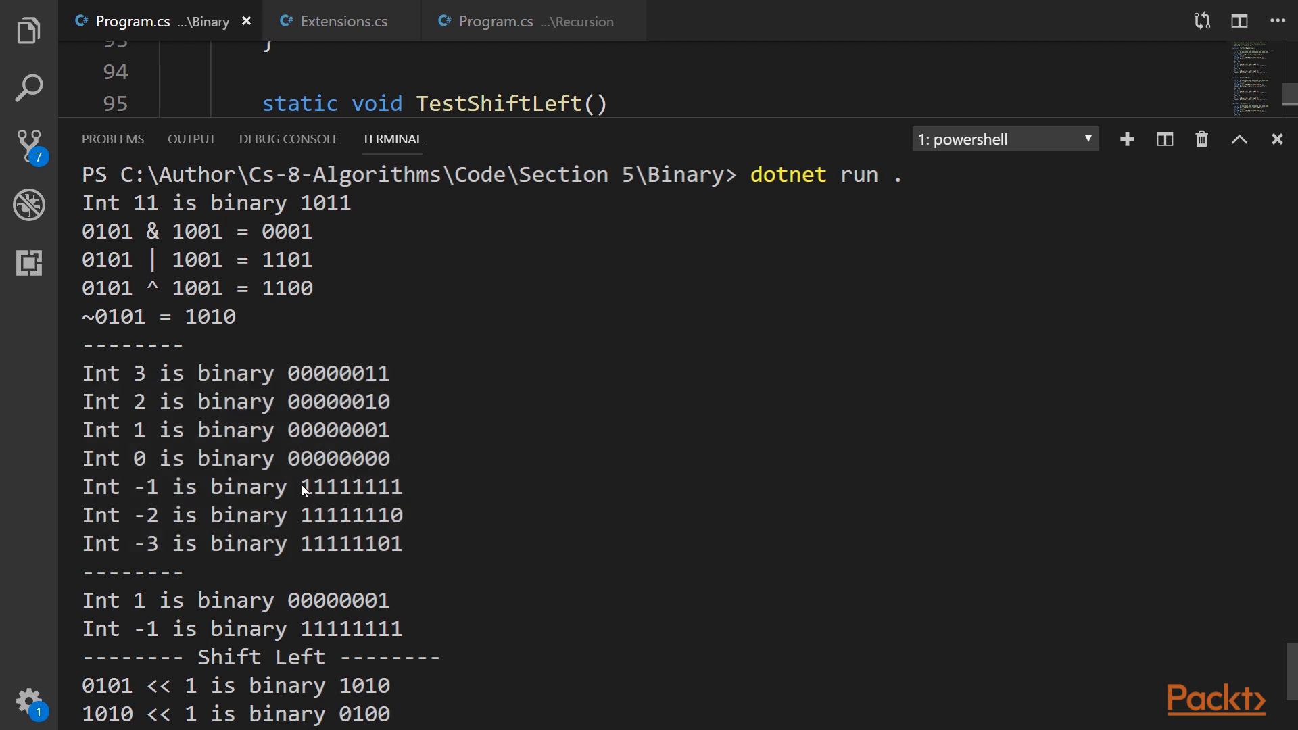
double_click(338, 487)
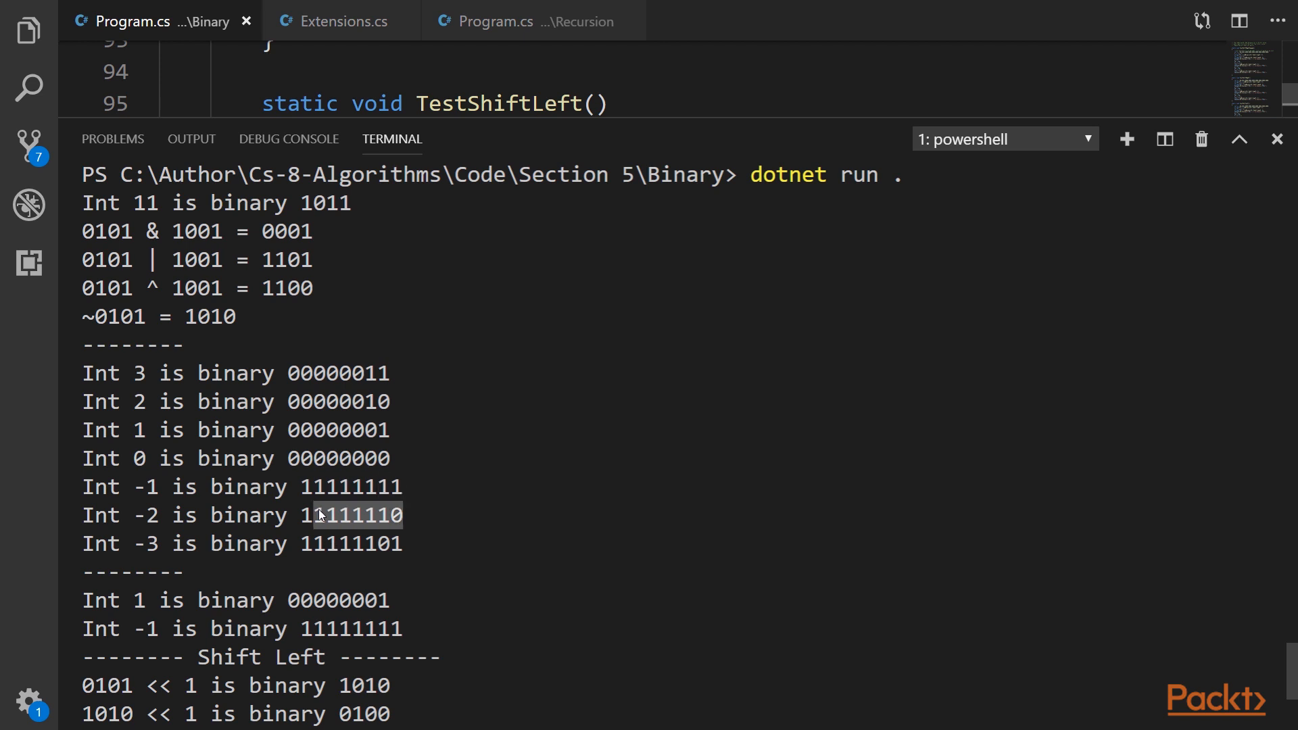
mouse_move(338, 550)
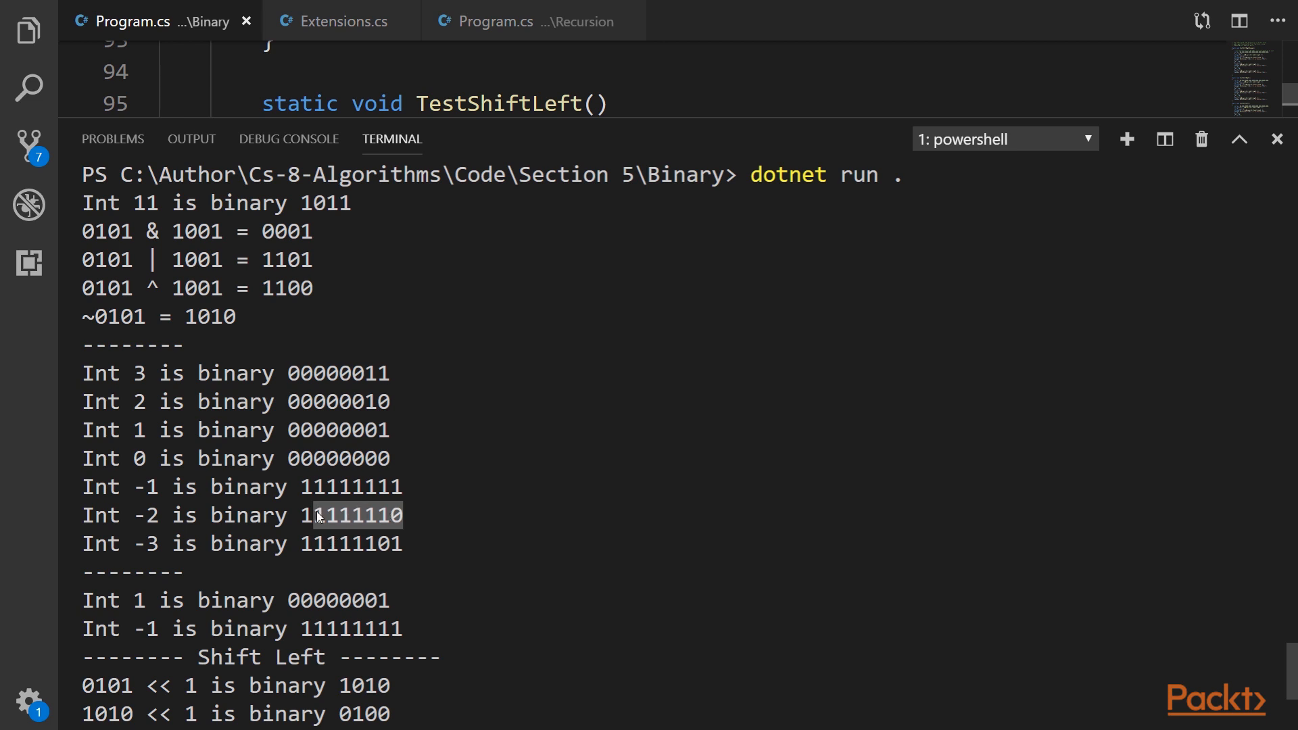
mouse_move(375, 463)
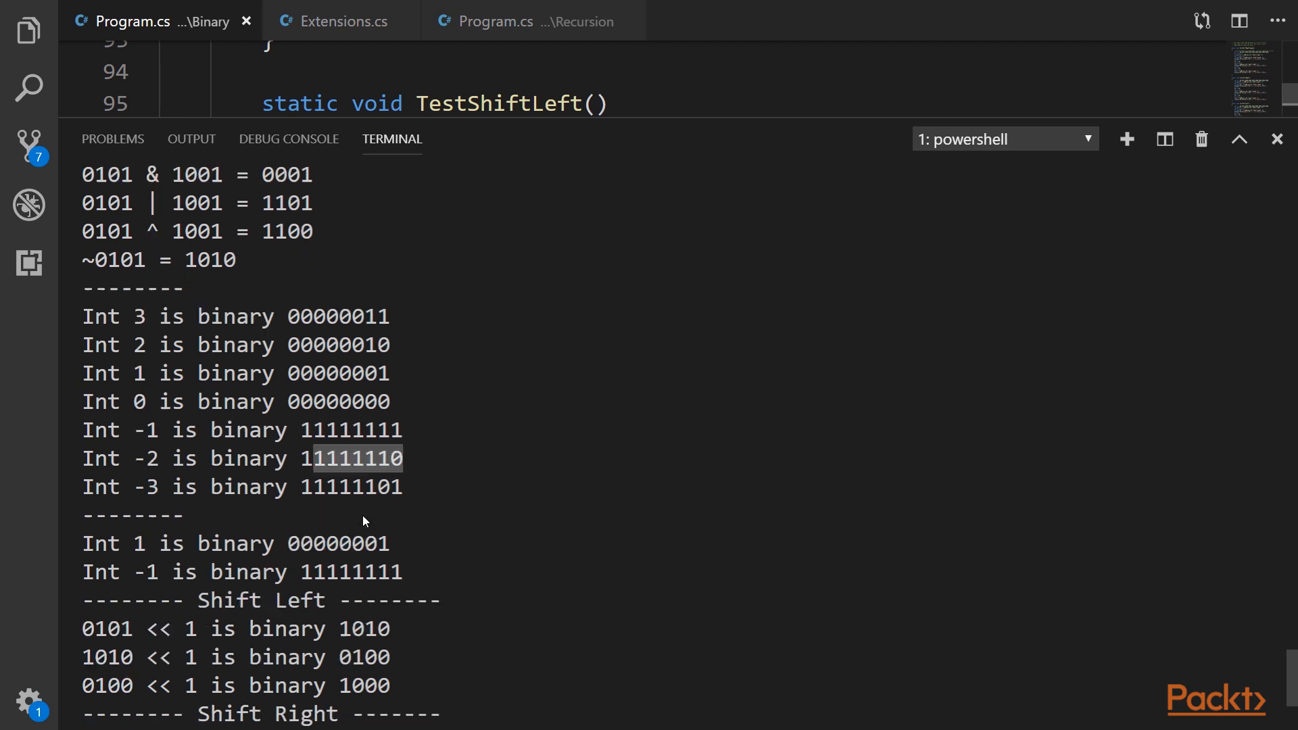
scroll(down, 3)
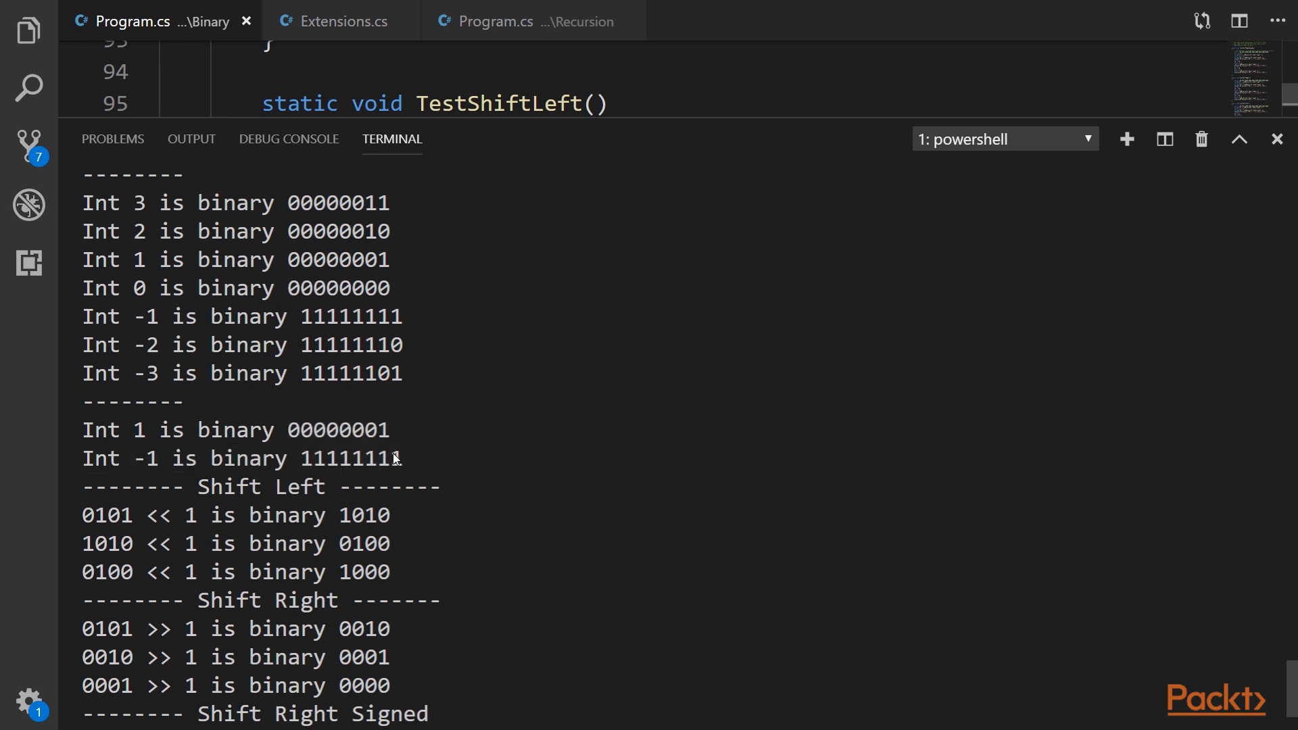
scroll(down, 3)
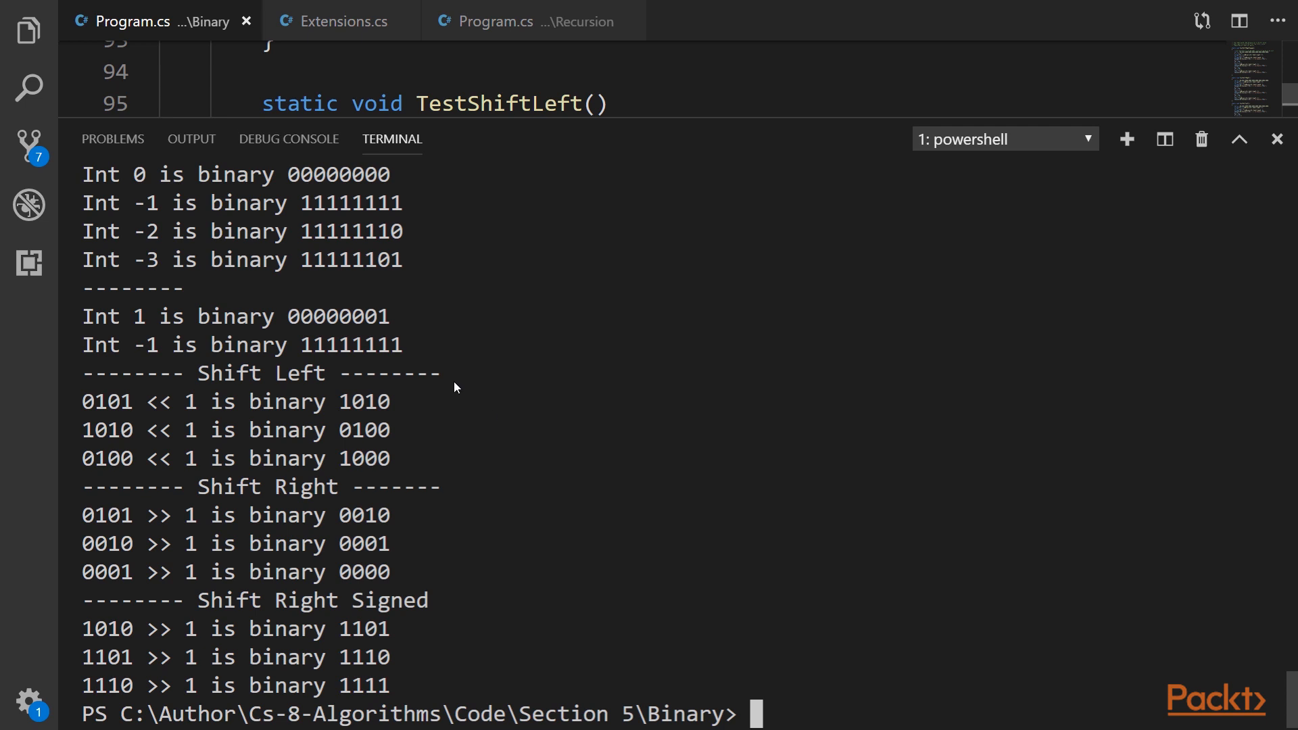
mouse_move(106, 393)
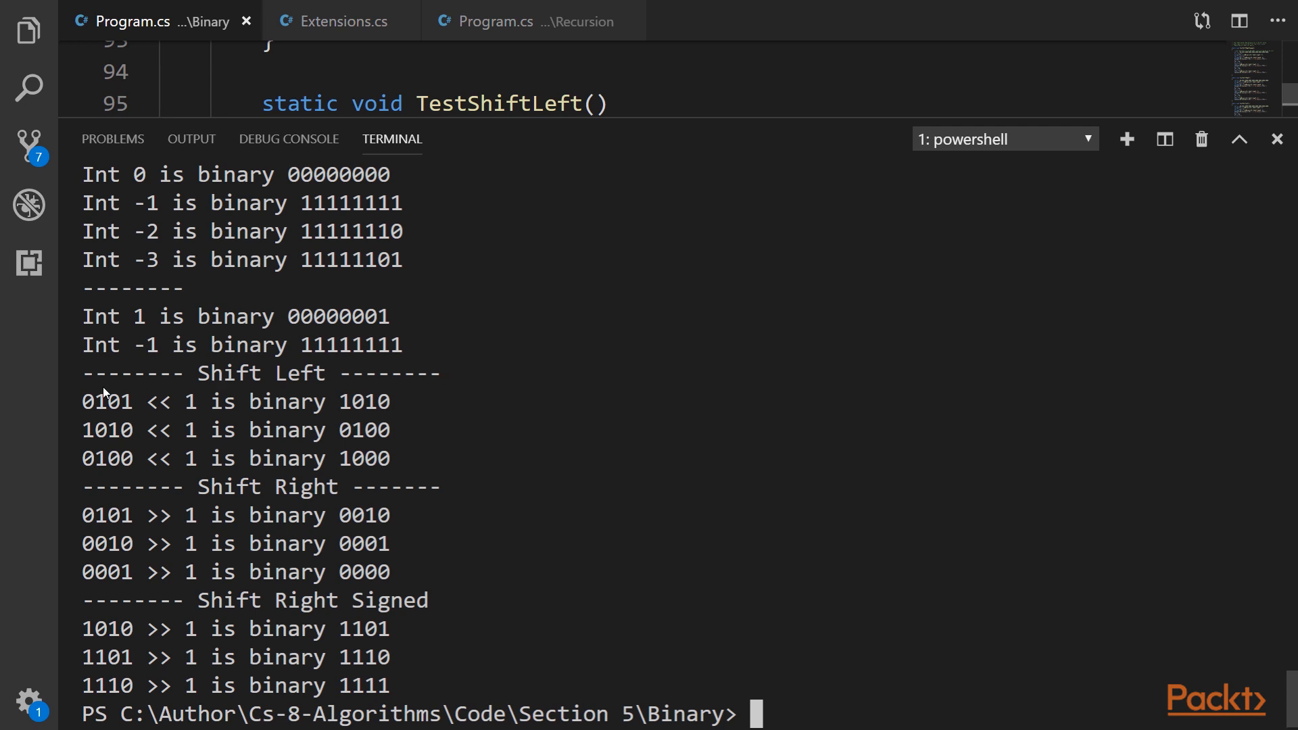
drag(83, 401, 393, 459)
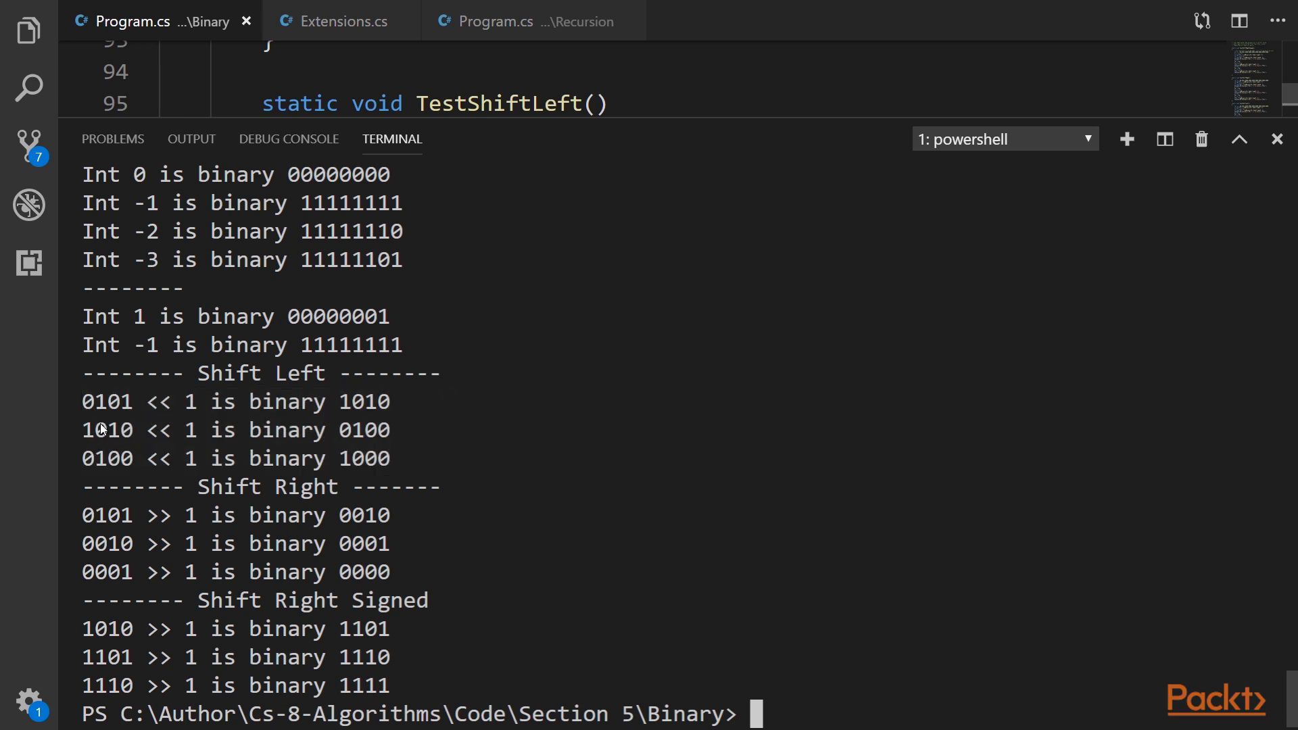
mouse_move(405, 460)
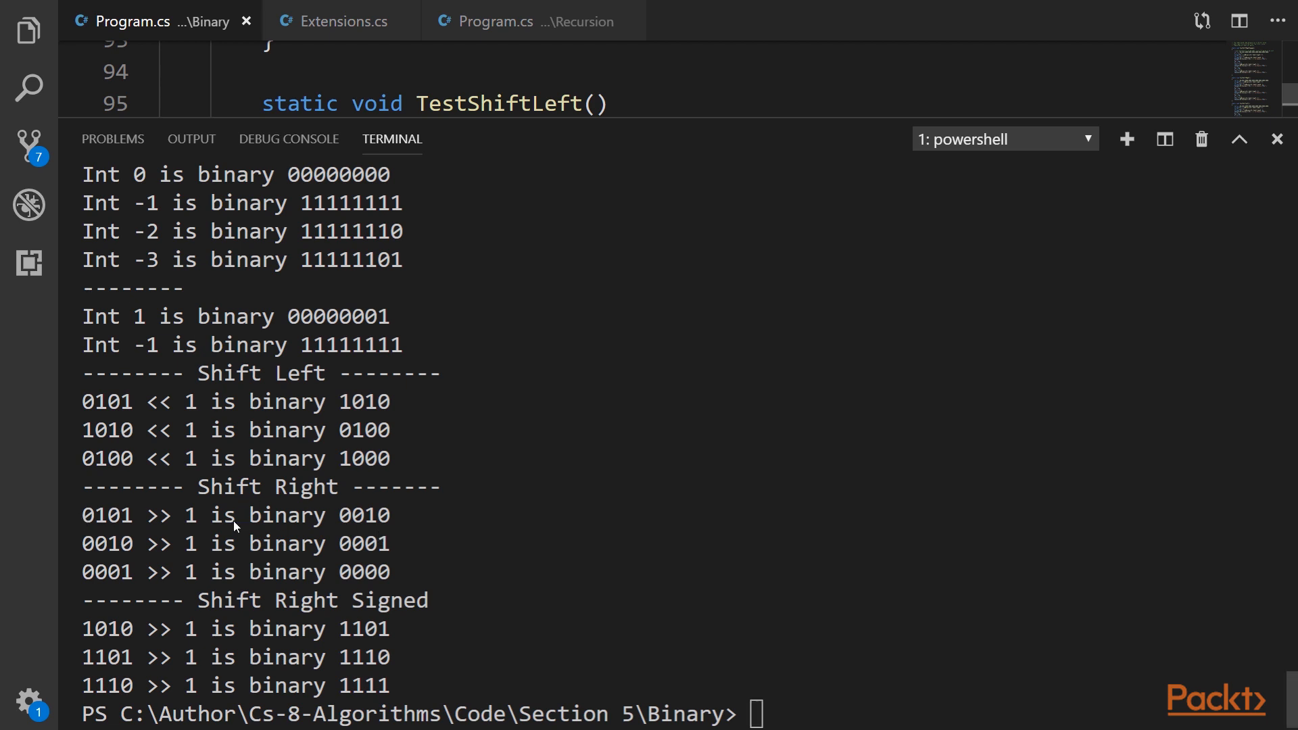
mouse_move(395, 622)
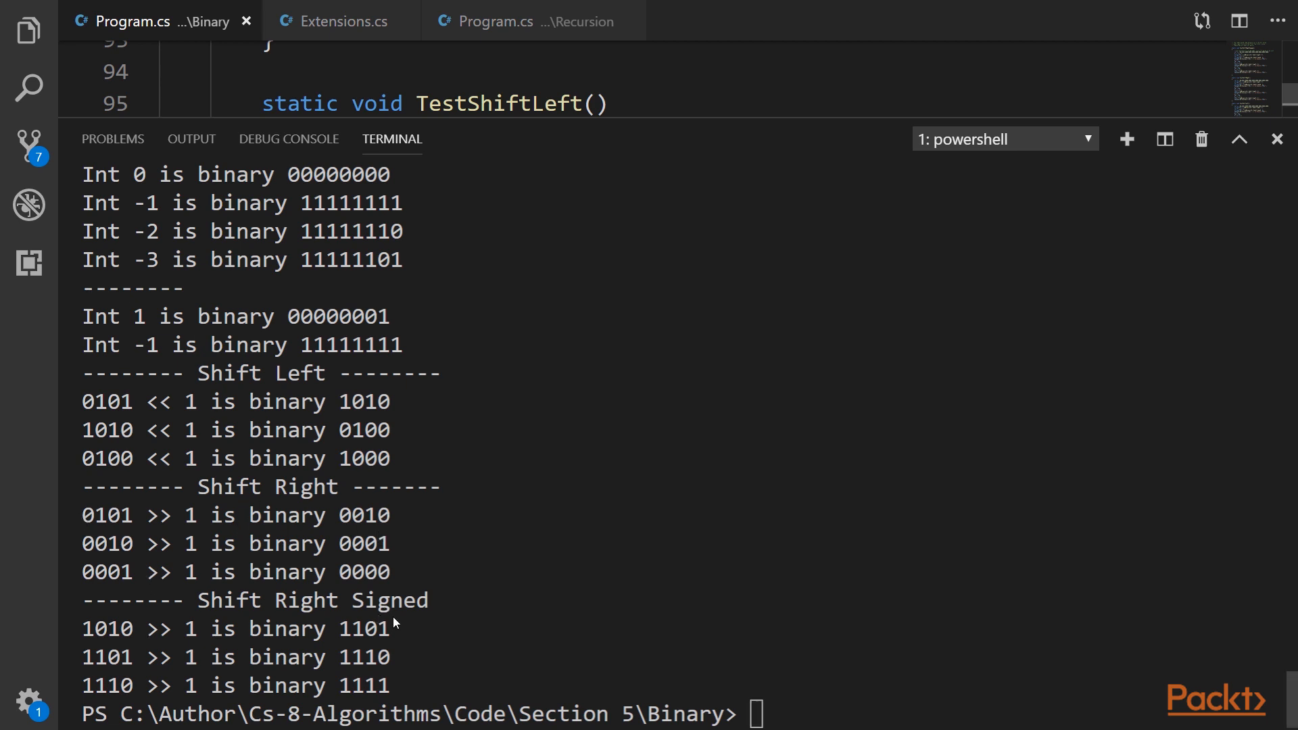